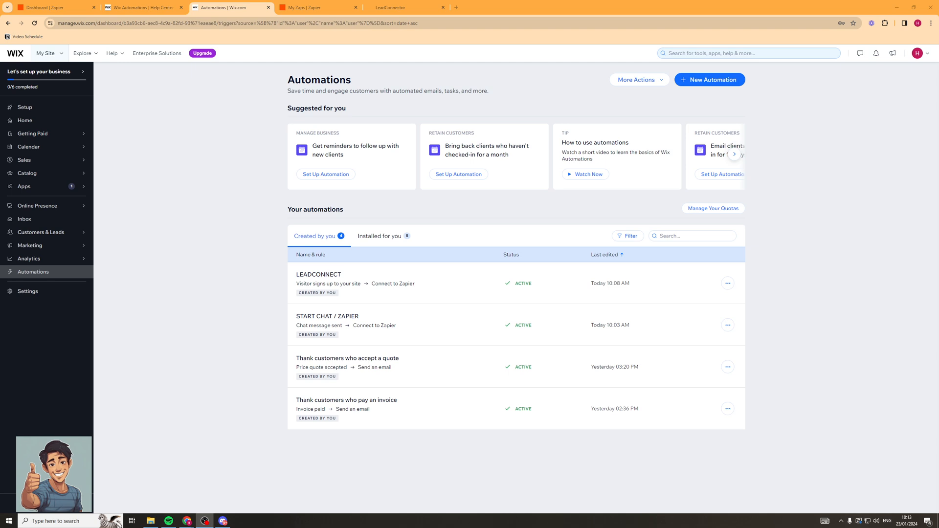
mouse_move(206, 201)
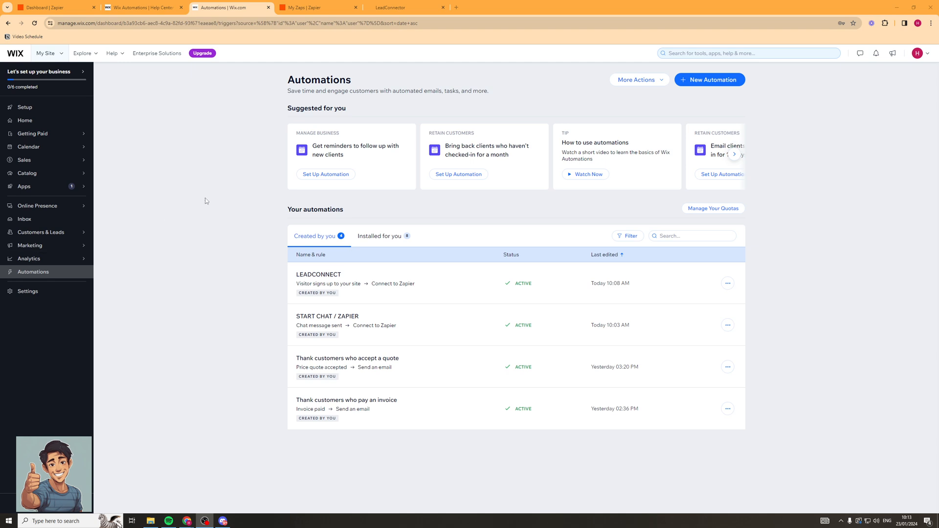
mouse_move(236, 98)
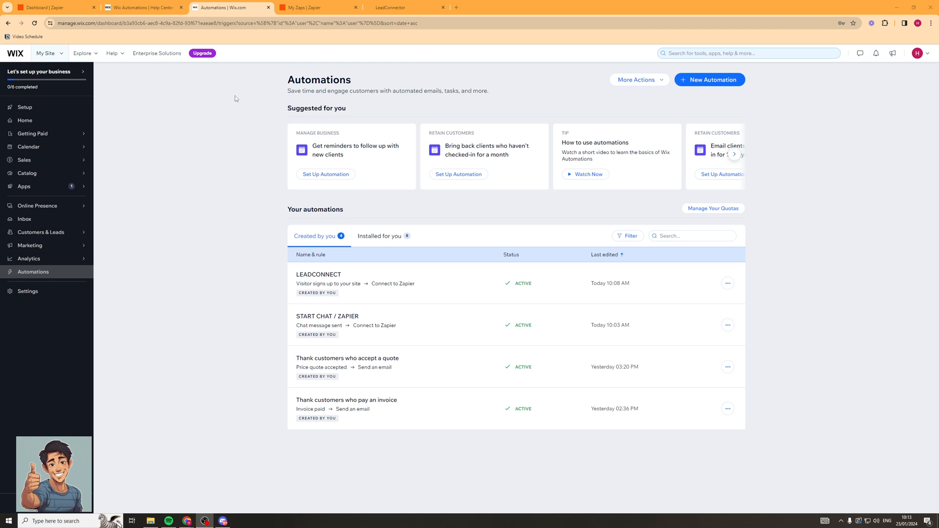
mouse_move(220, 110)
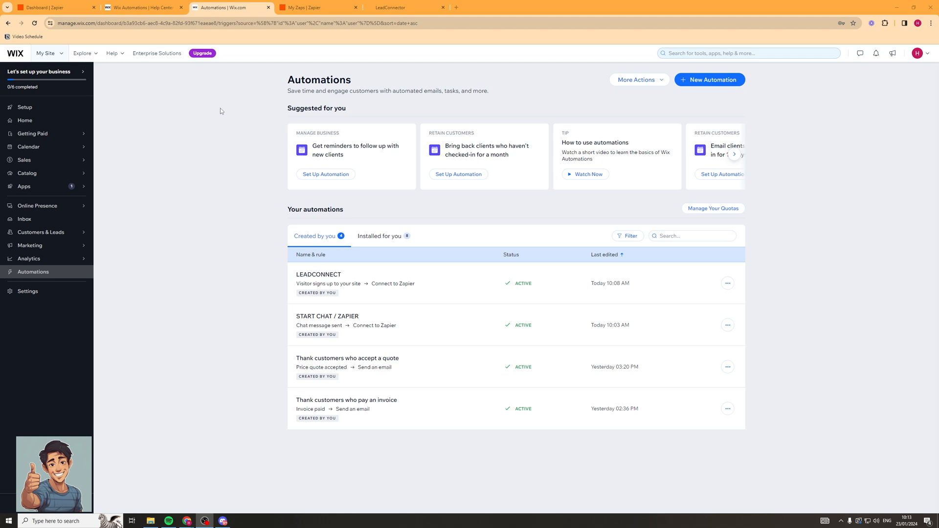
mouse_move(169, 97)
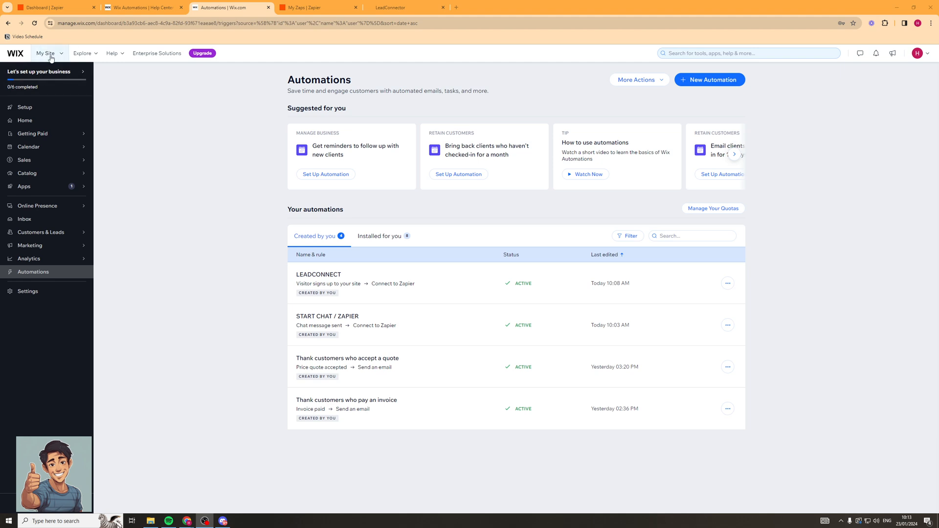
mouse_move(30, 96)
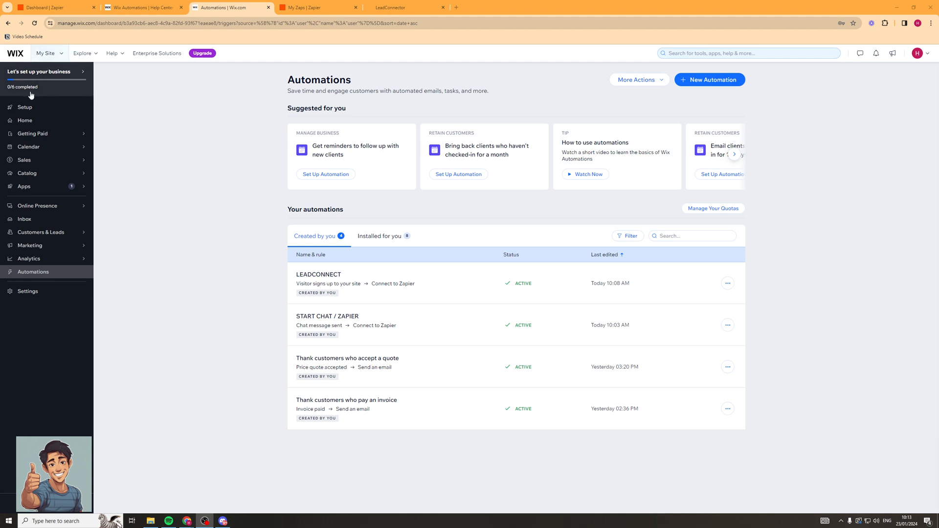
mouse_move(41, 246)
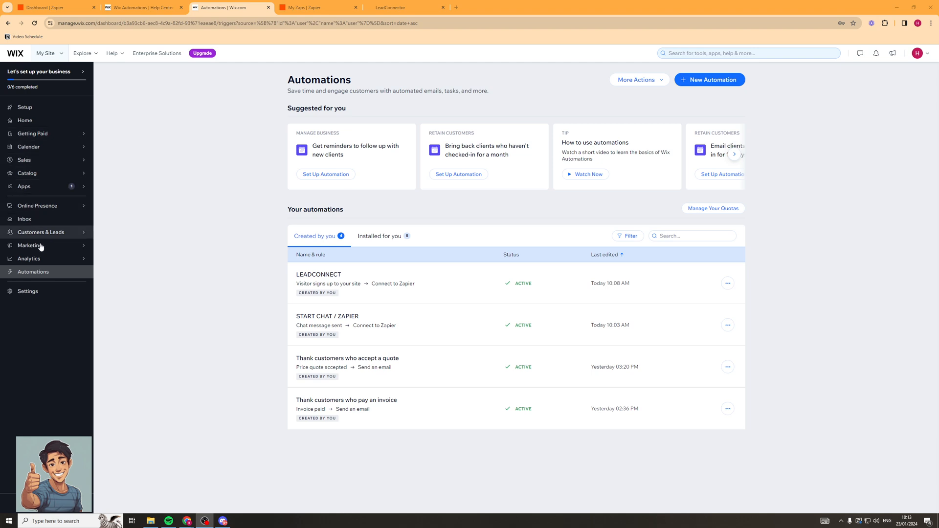
mouse_move(45, 280)
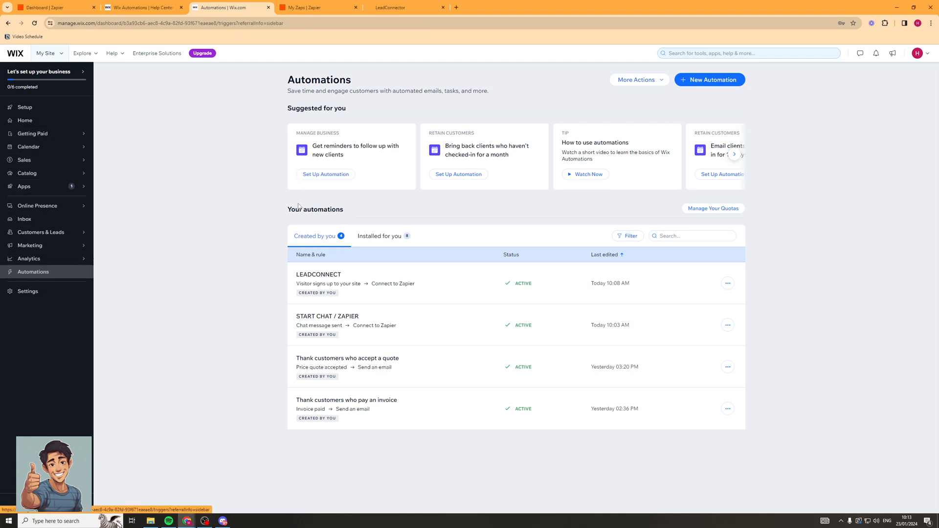
mouse_move(237, 214)
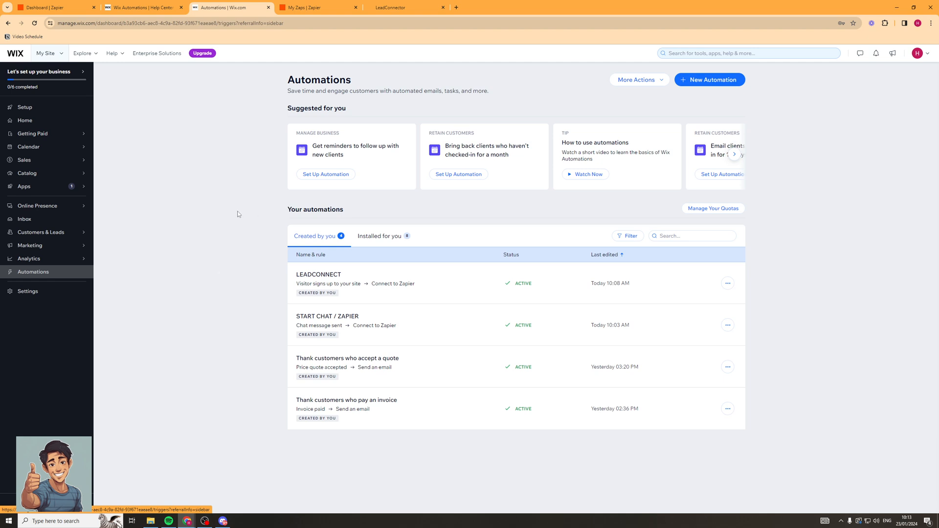
mouse_move(188, 276)
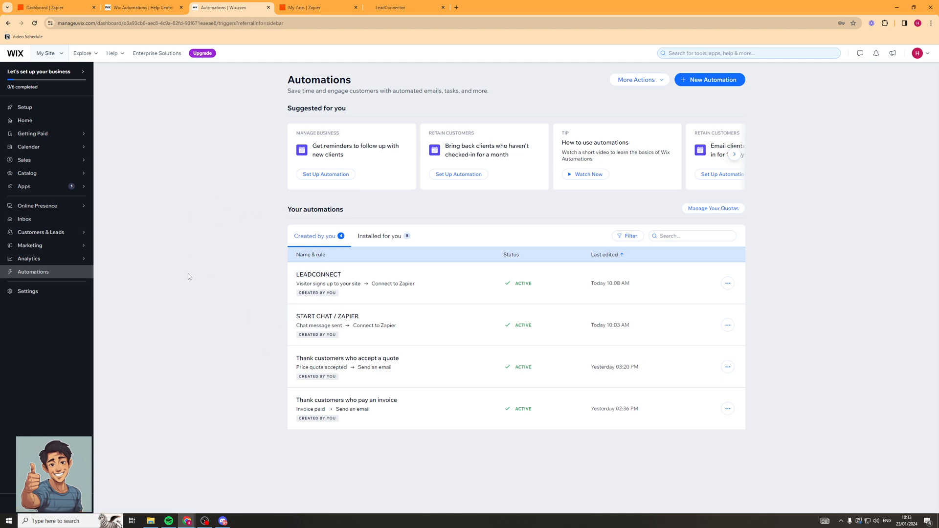
mouse_move(631, 98)
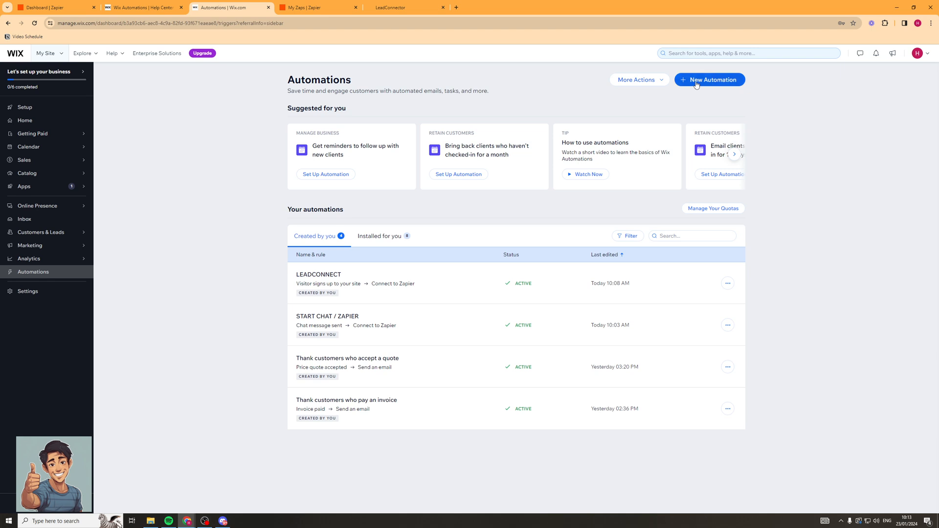
Start a new automation from scratch on the Automations page.
click(709, 79)
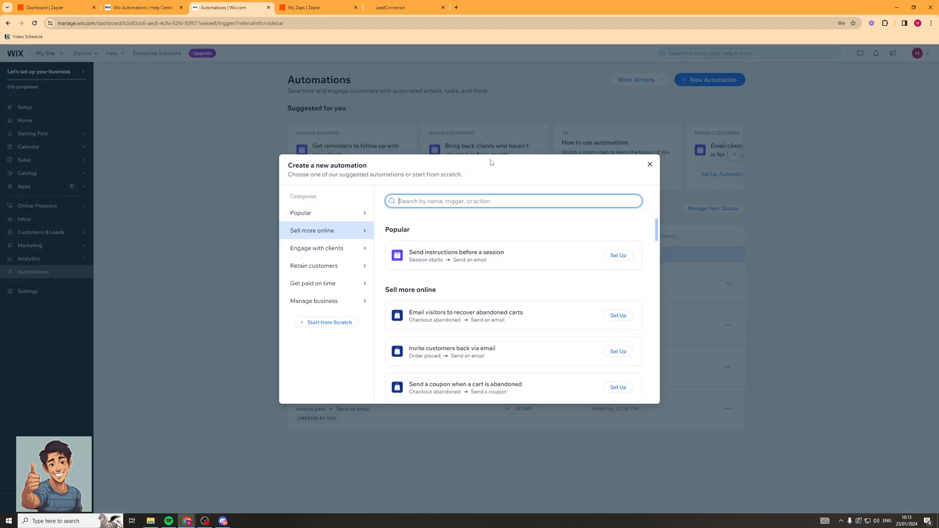
mouse_move(526, 278)
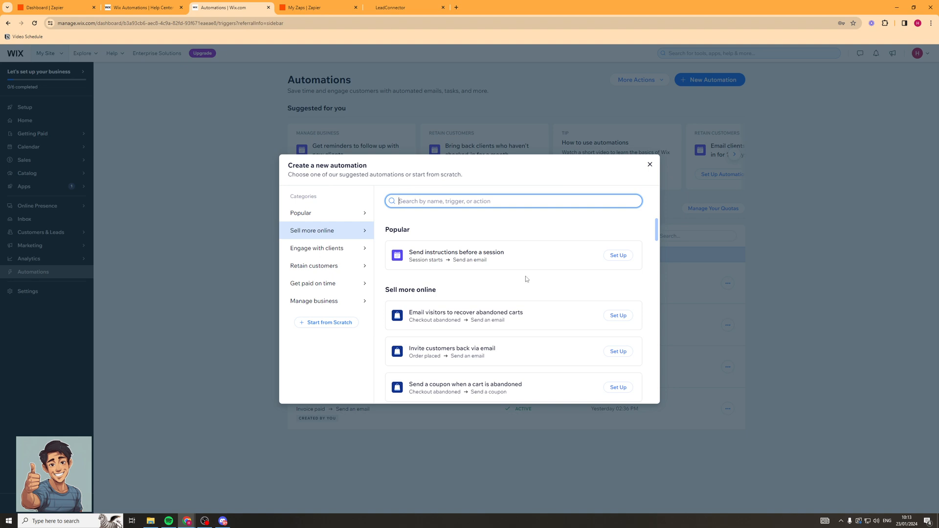
click(325, 322)
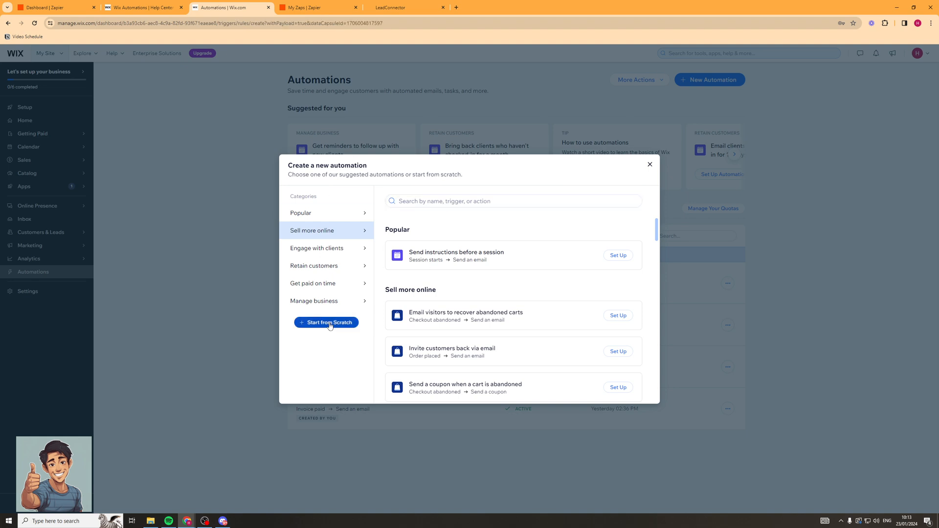
Choose Wix Bookings as the trigger app of the blank automation.
click(326, 321)
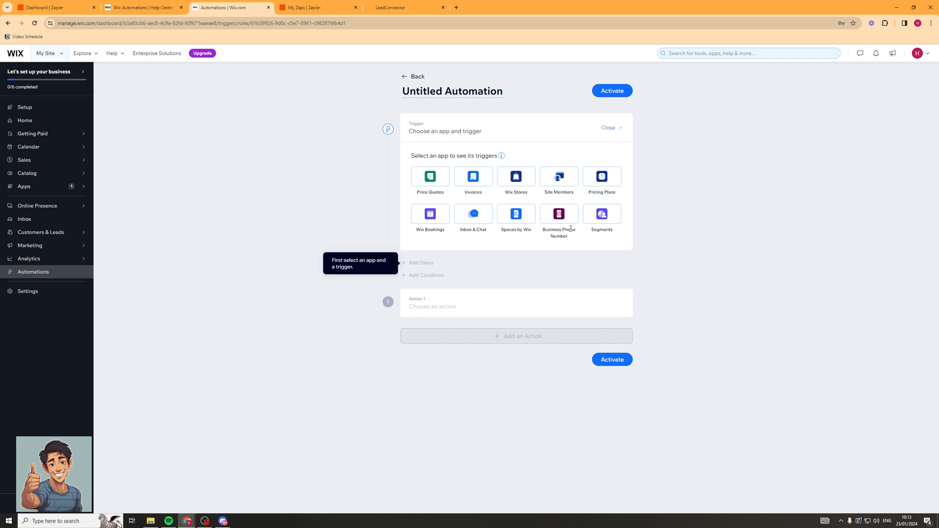
mouse_move(397, 246)
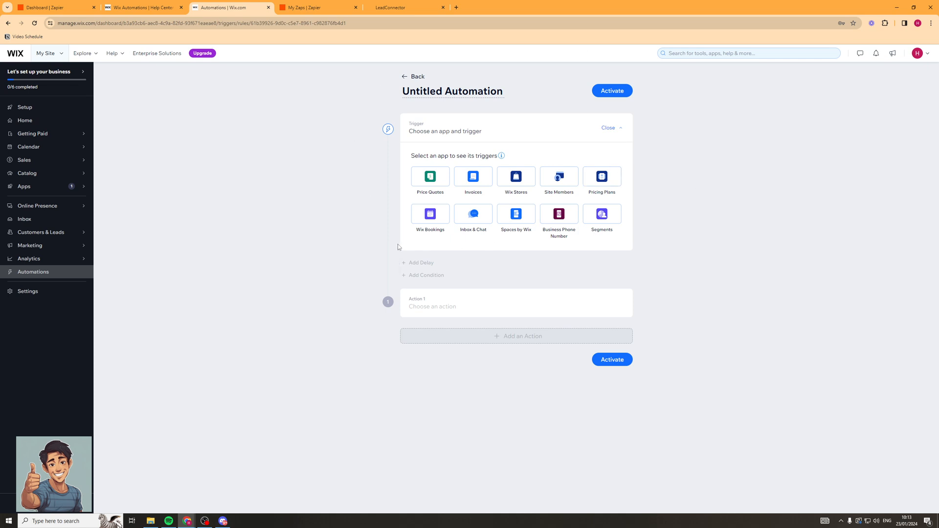
mouse_move(595, 223)
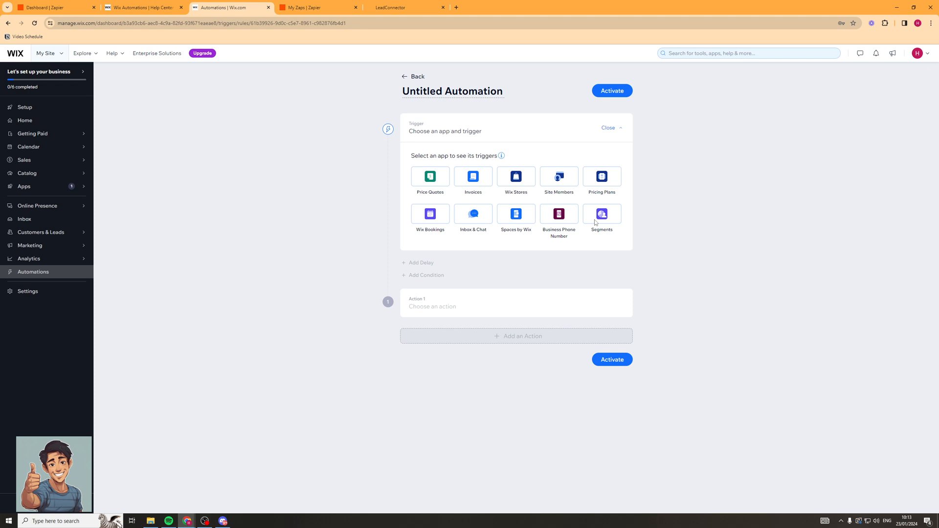
mouse_move(663, 158)
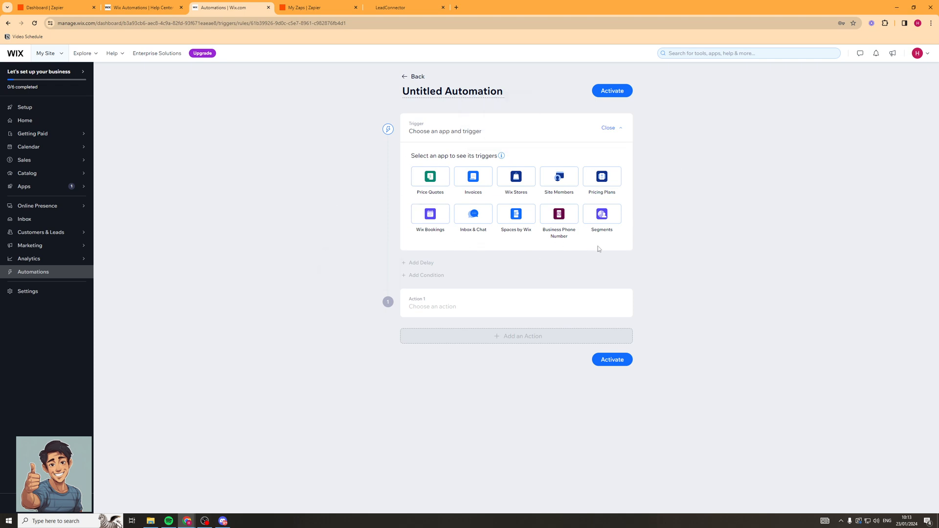
mouse_move(430, 214)
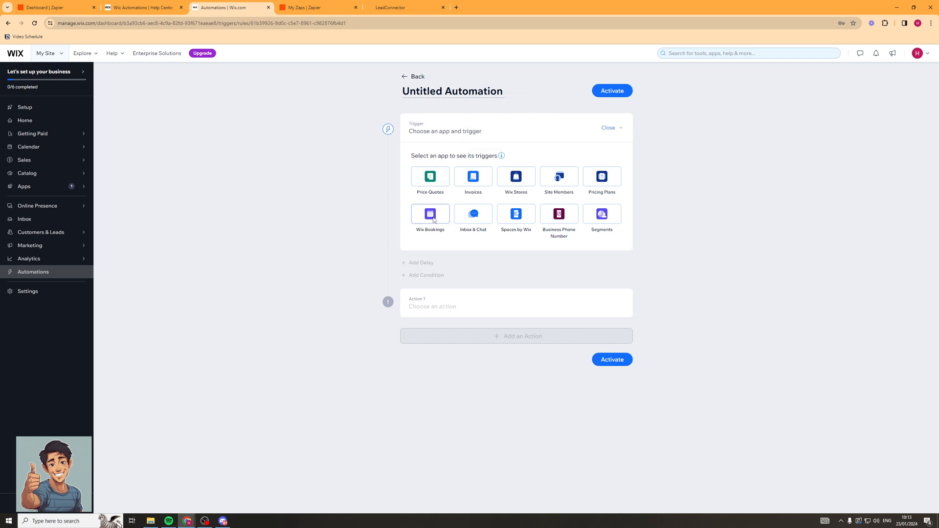
click(430, 214)
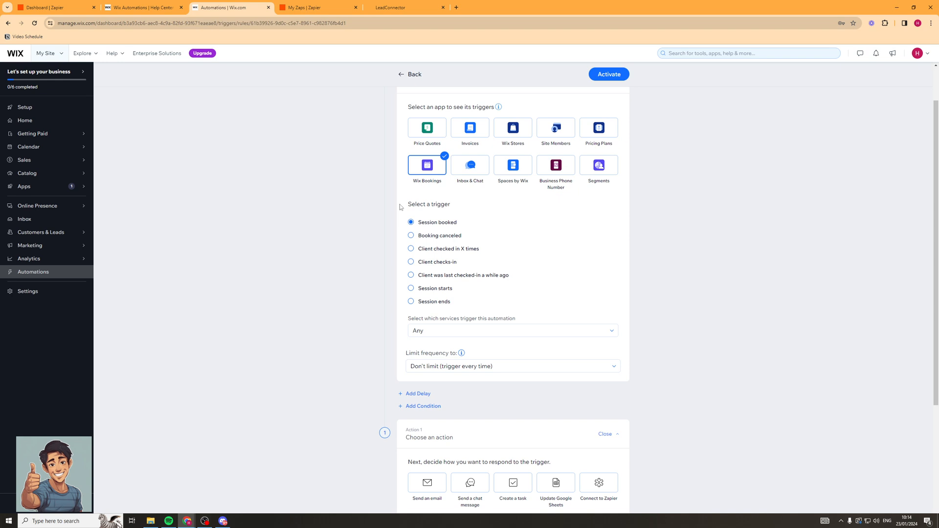
Set the Session booked trigger to fire for any service, every time.
scroll(down, 3)
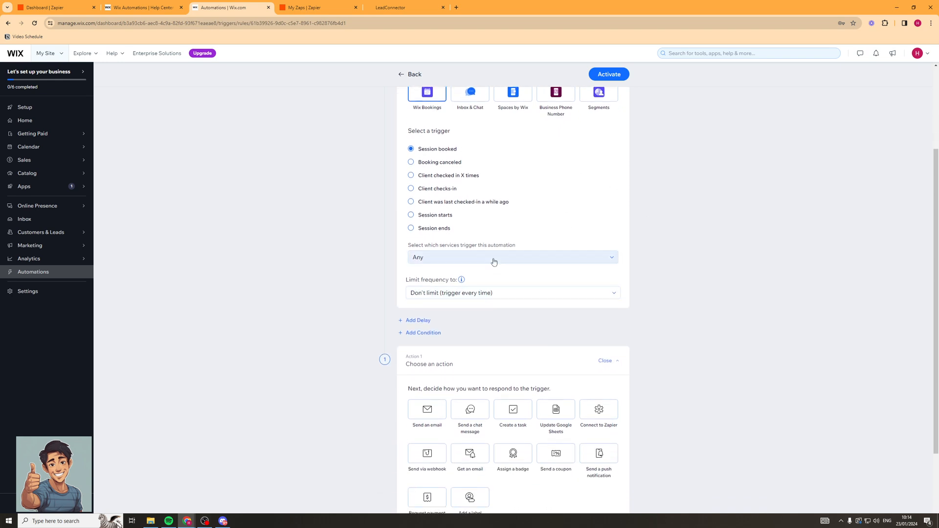
mouse_move(434, 250)
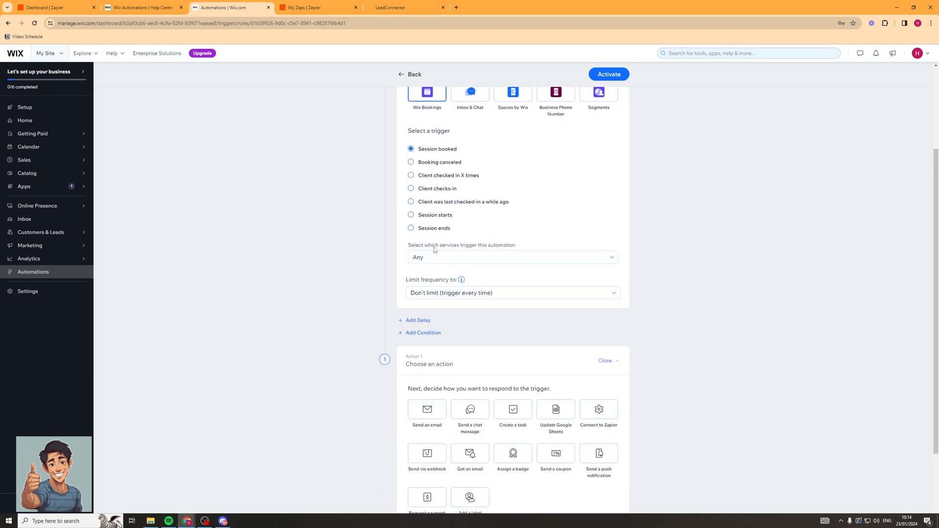
click(511, 257)
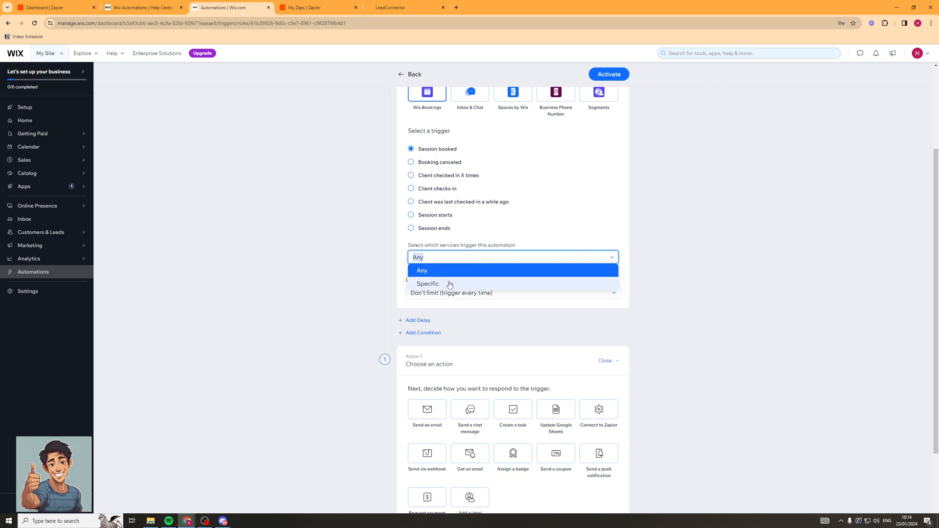
click(423, 270)
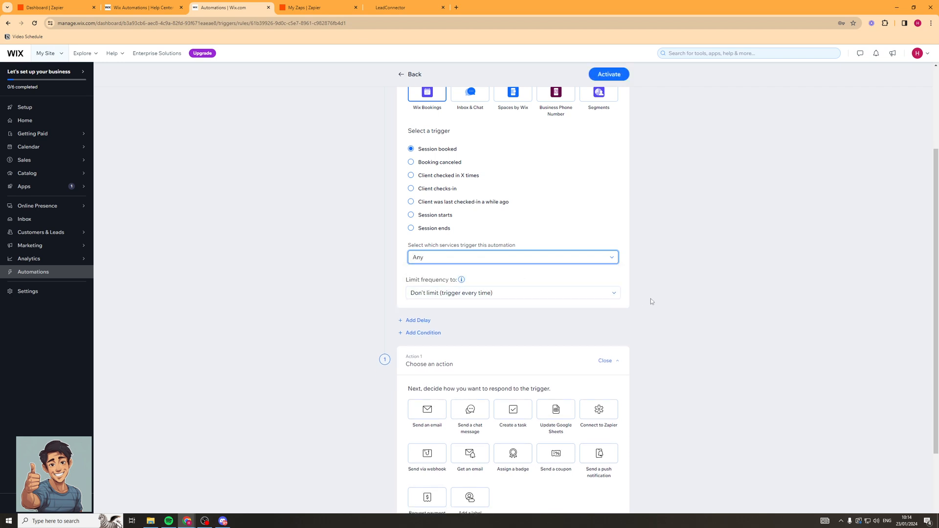
scroll(down, 3)
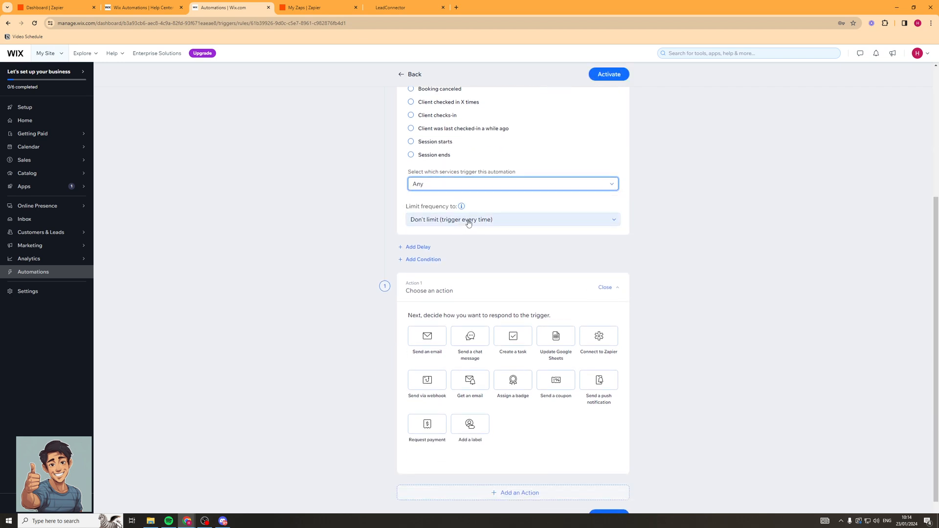
click(511, 219)
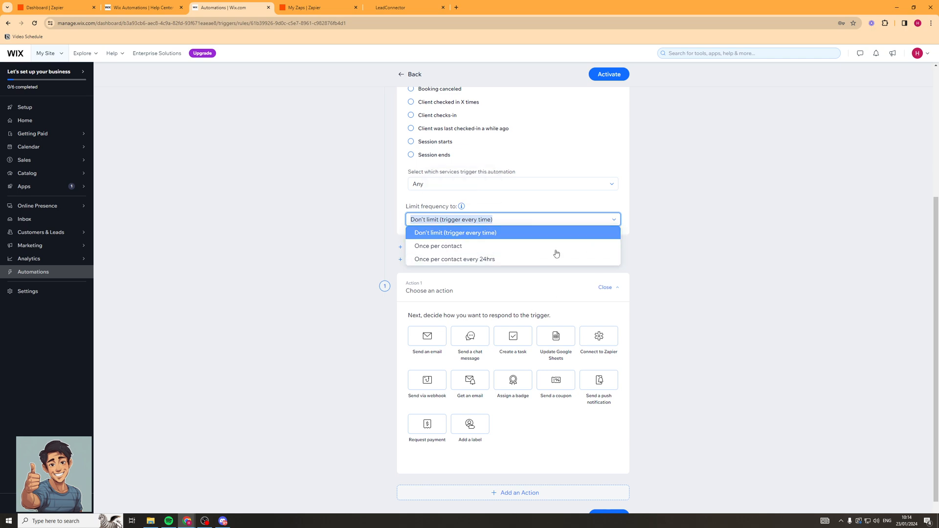
click(455, 232)
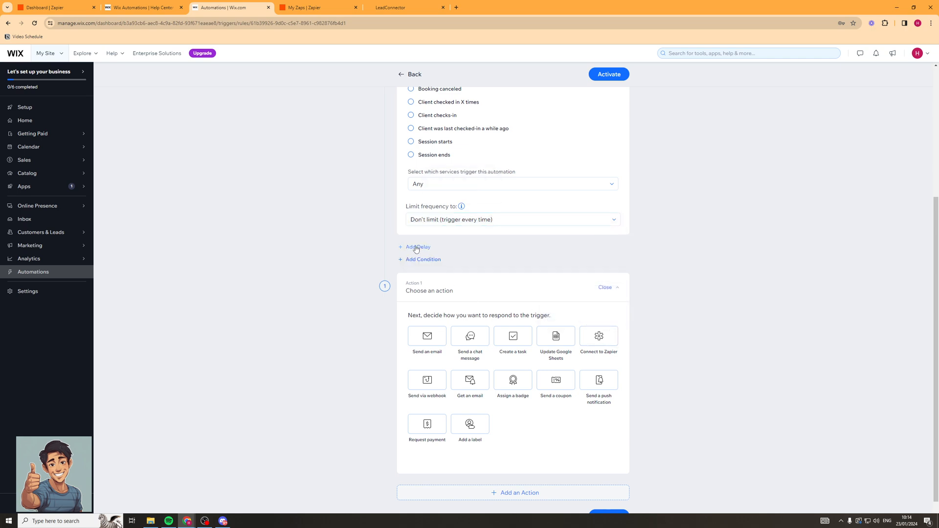
mouse_move(429, 264)
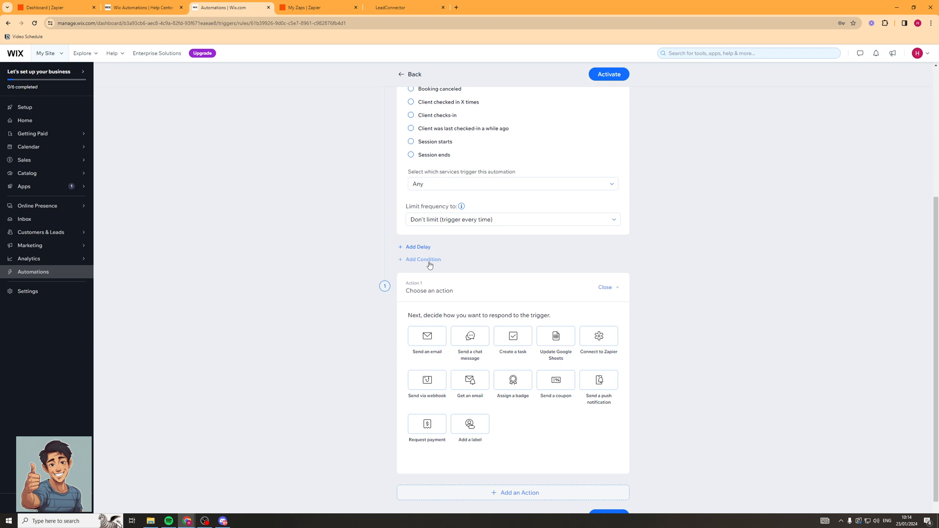
mouse_move(431, 262)
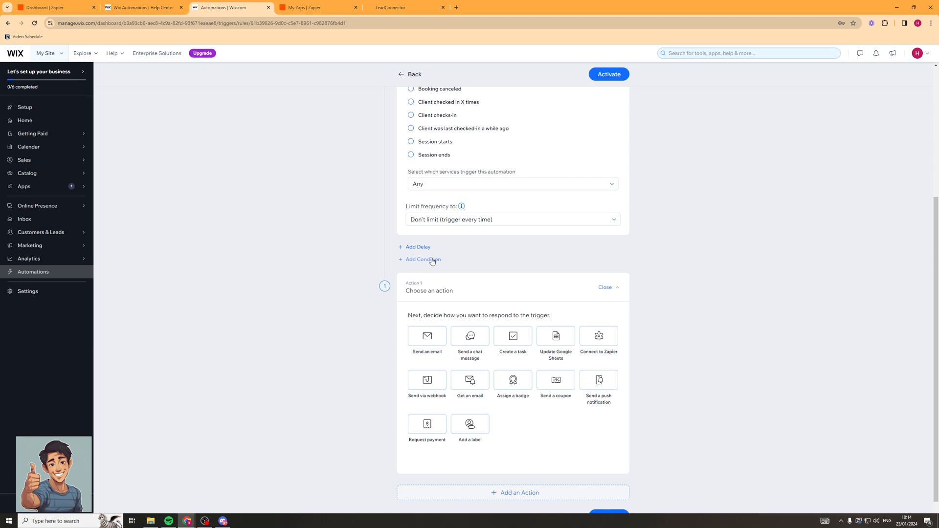
Make Connect to Zapier the action, activate, and enter the name NOTION.
scroll(down, 3)
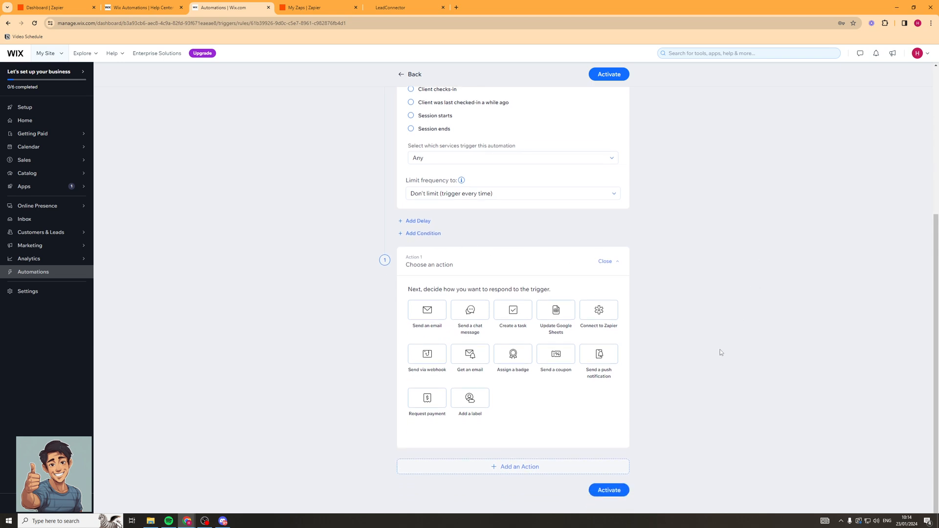
mouse_move(426, 310)
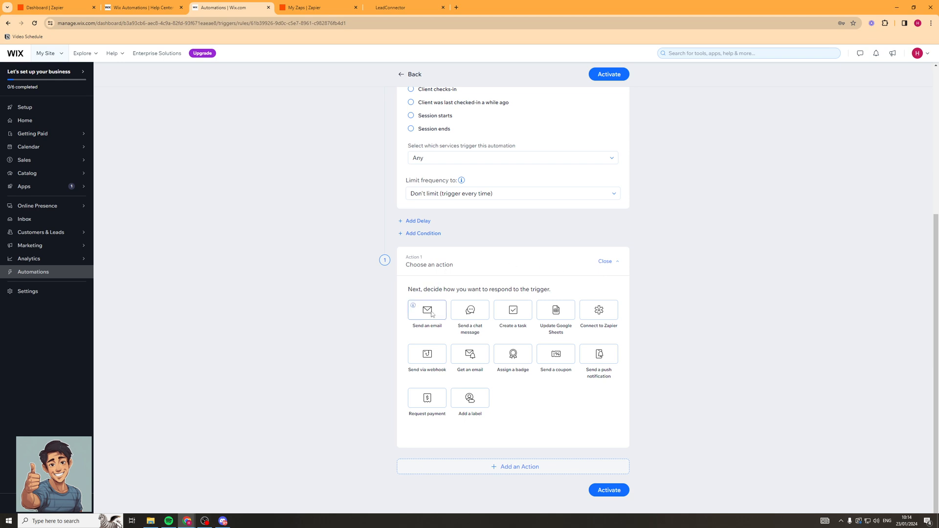
mouse_move(604, 316)
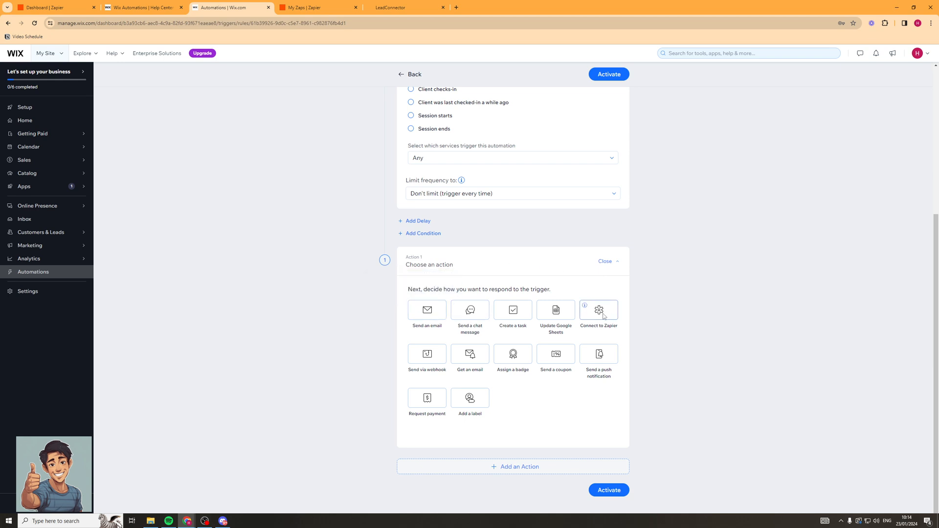
click(597, 310)
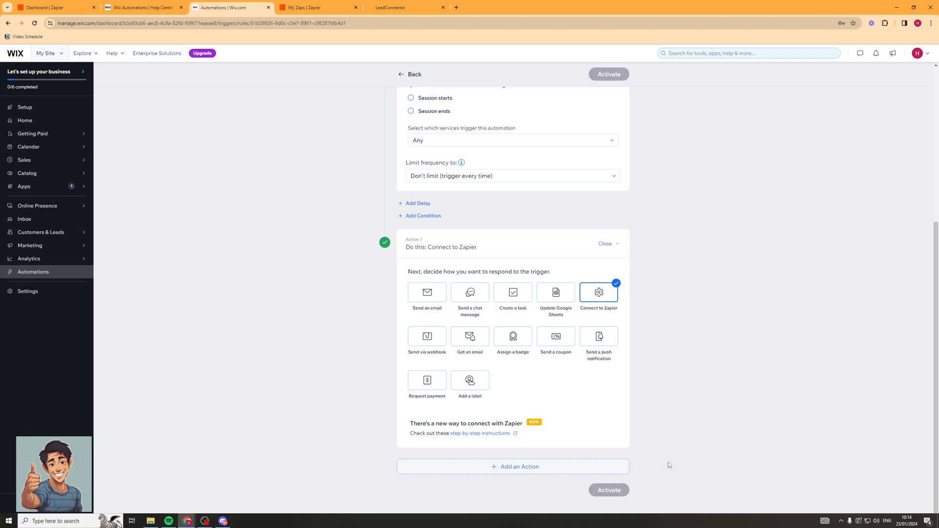
click(608, 73)
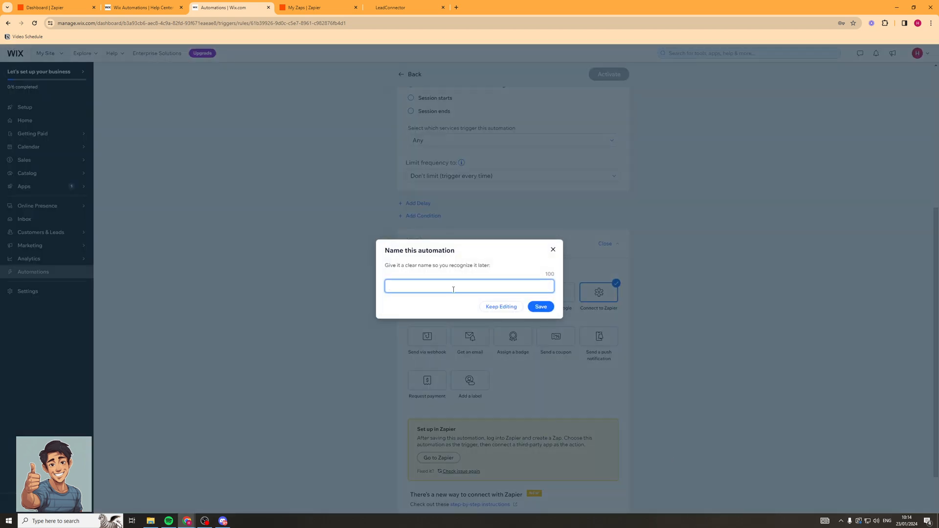
text(NOTION)
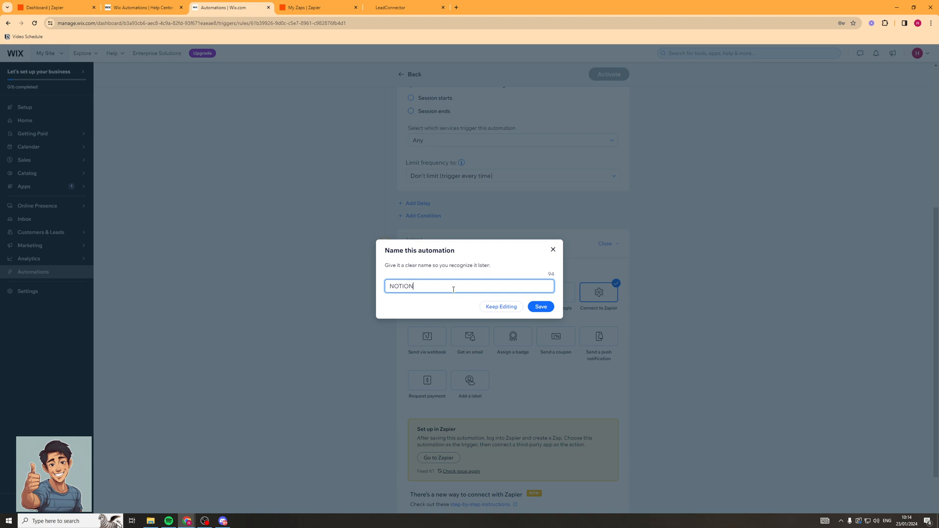
Save the NOTION automation and activate it anyway despite the Zapier warning.
click(539, 306)
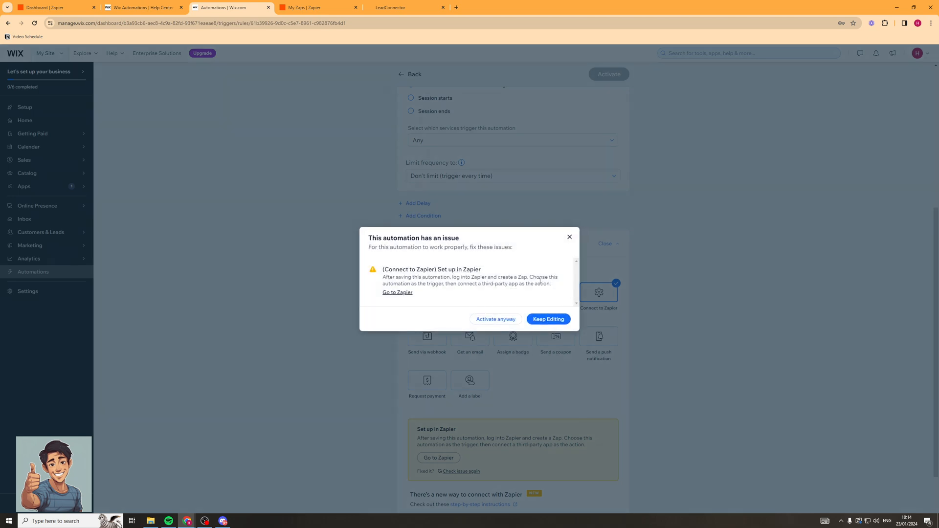
mouse_move(461, 298)
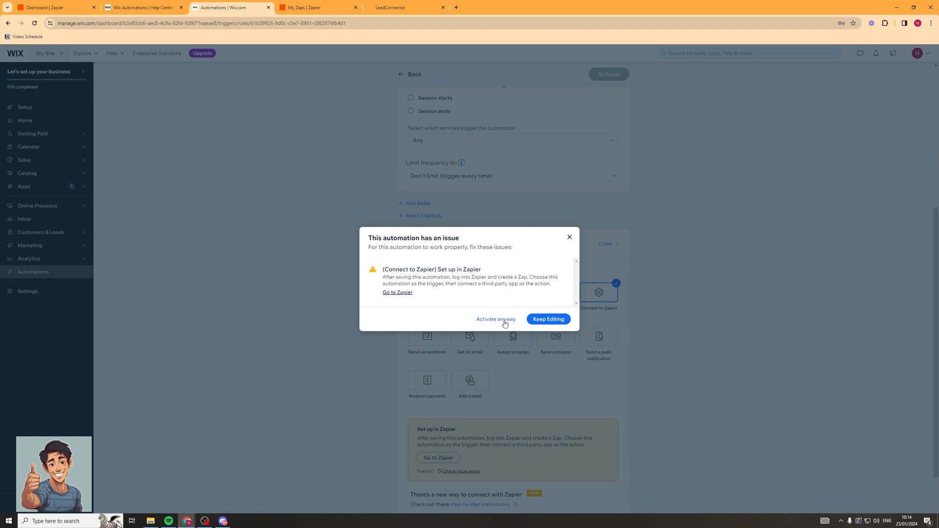
click(495, 319)
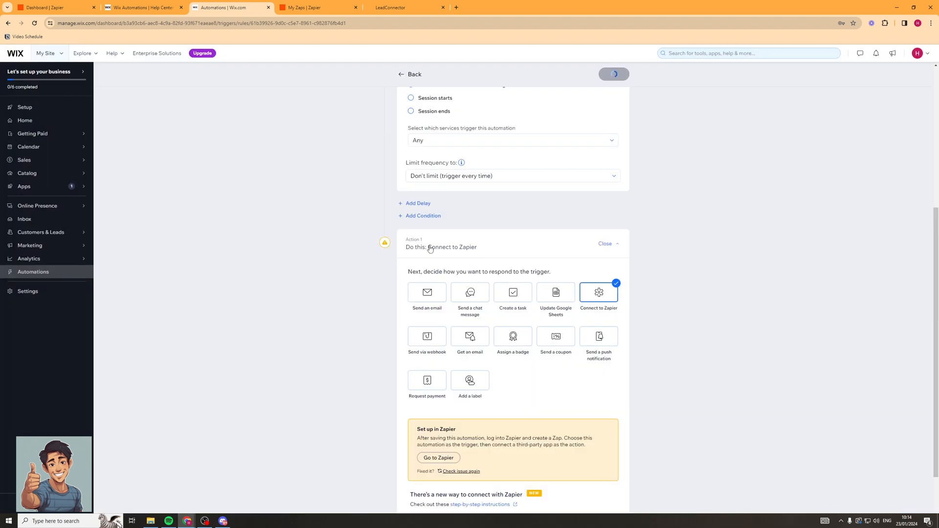
click(614, 73)
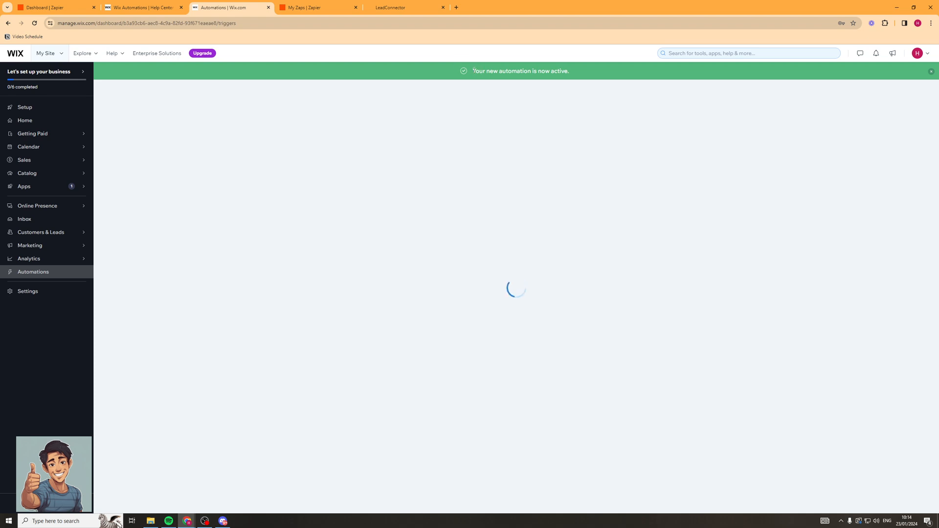
Switch to Zapier's My Zaps tab and start creating a new Zap.
click(930, 71)
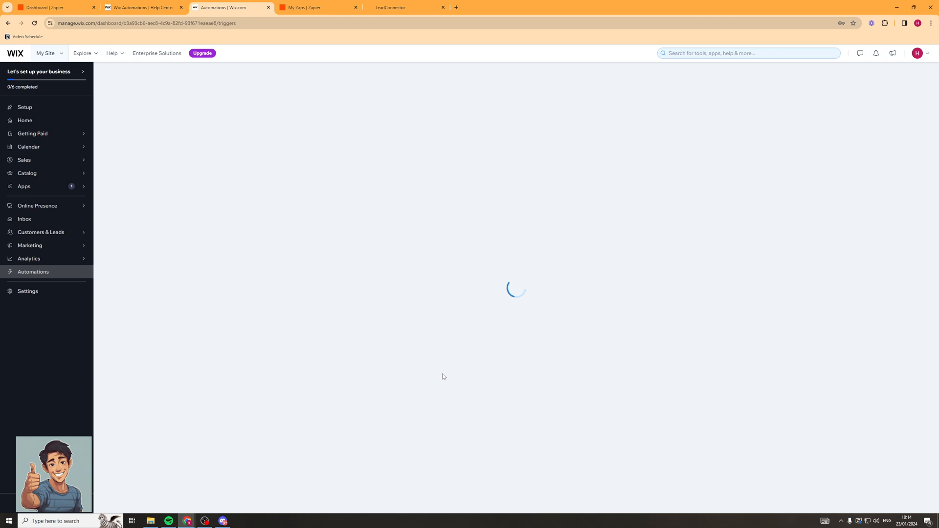
mouse_move(342, 157)
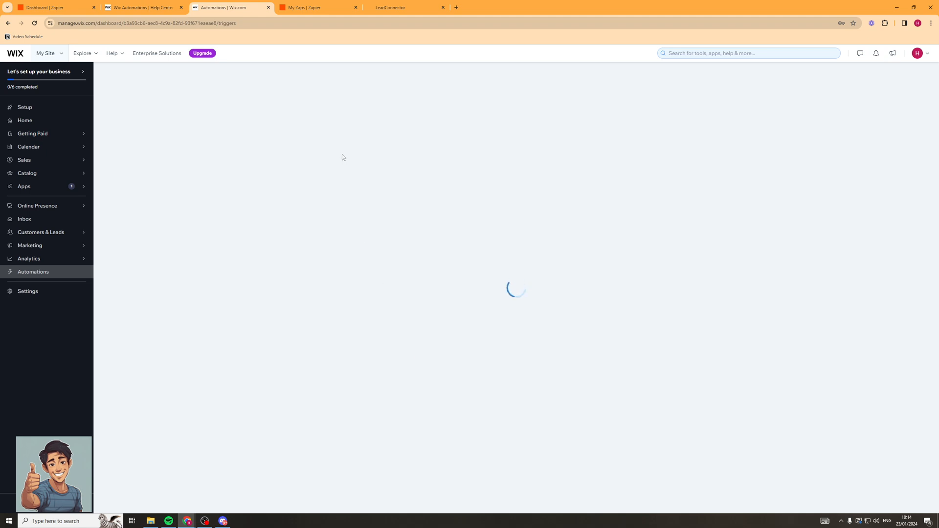
click(309, 7)
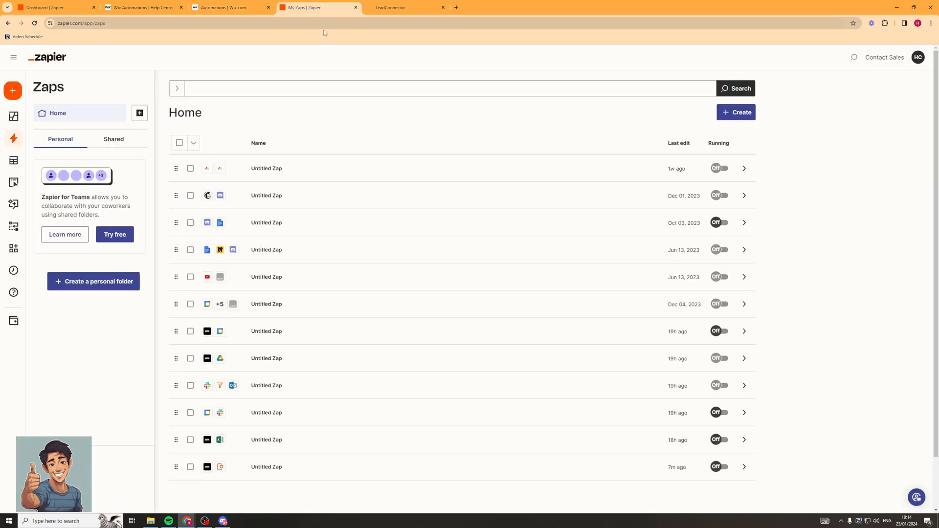
scroll(down, 3)
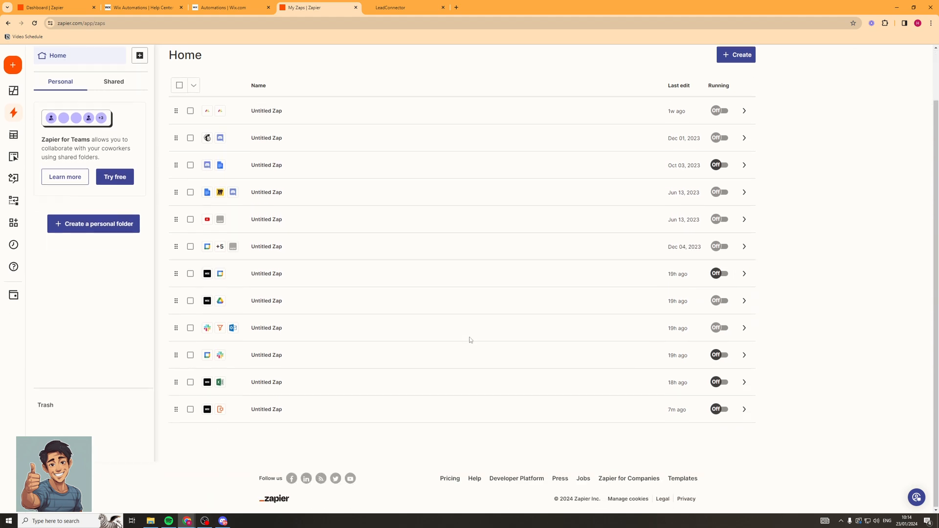
mouse_move(483, 430)
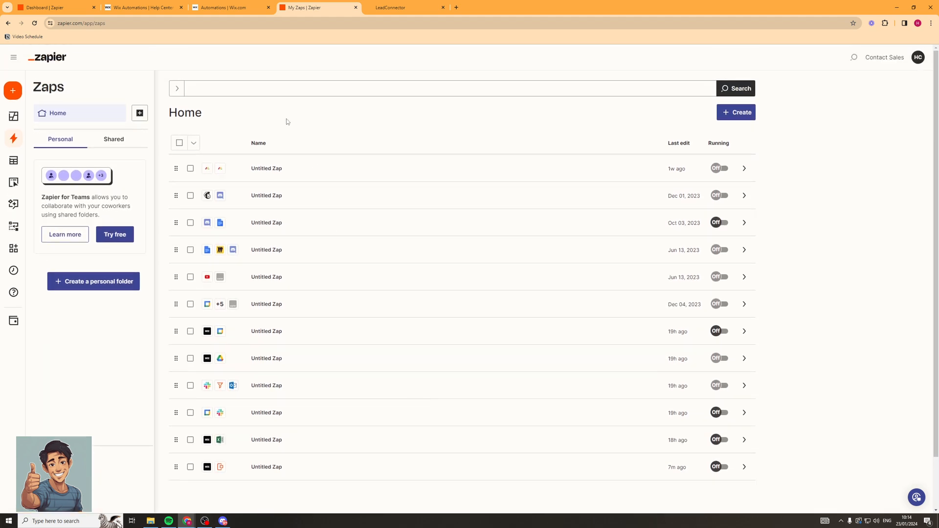
click(13, 57)
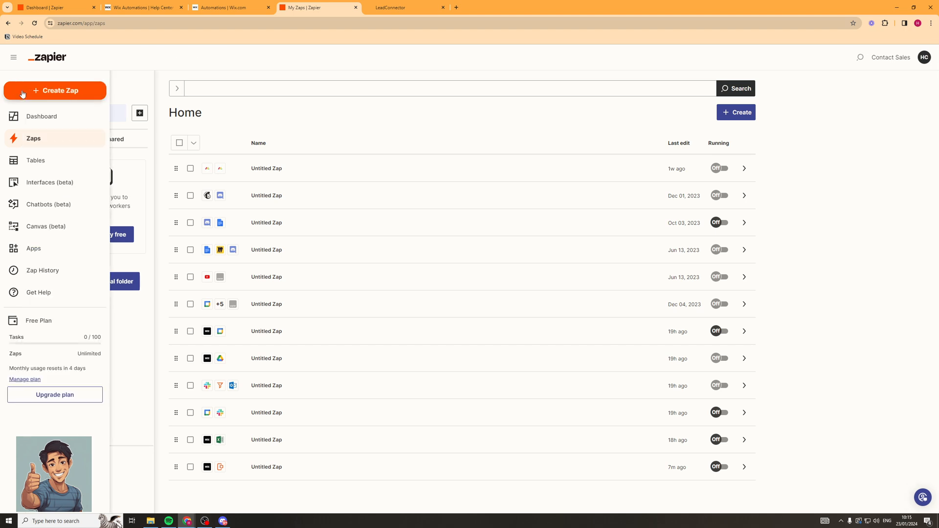
click(55, 90)
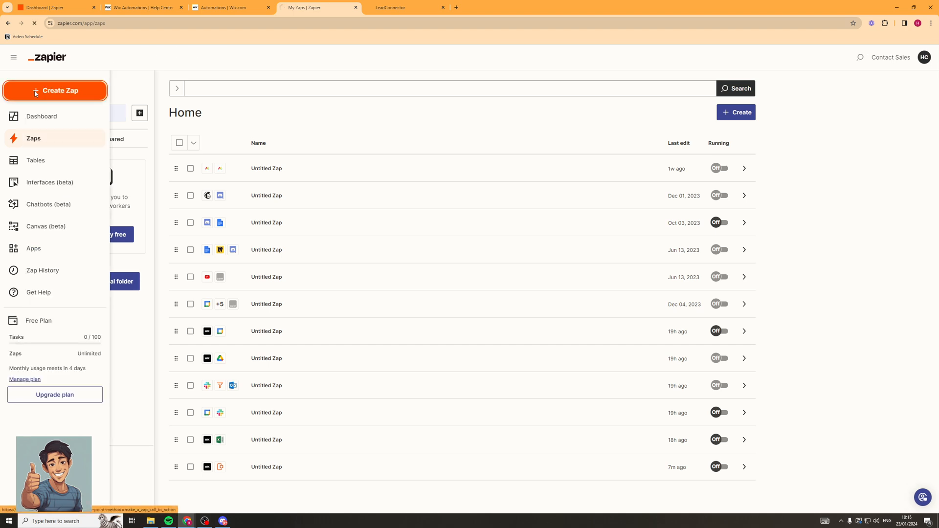
Search for wix and set Wix as the new Zap's trigger app.
click(55, 90)
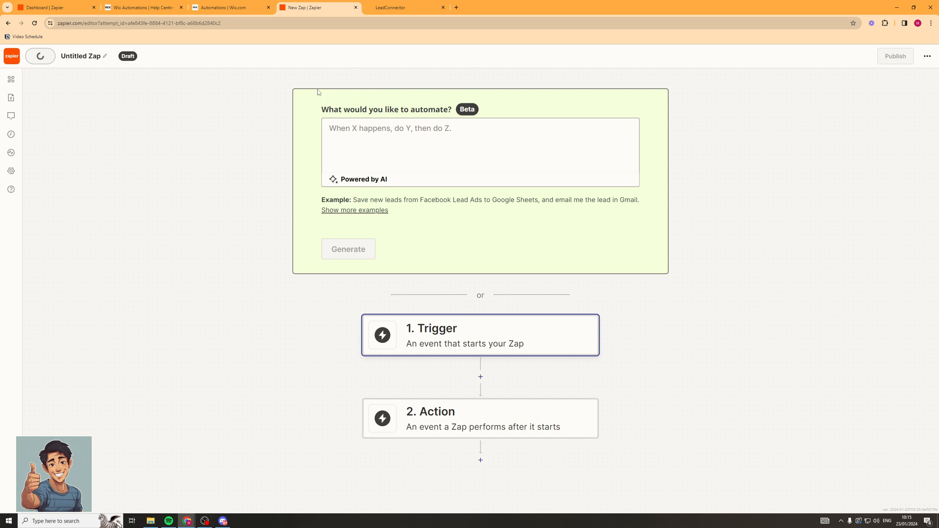
scroll(down, 3)
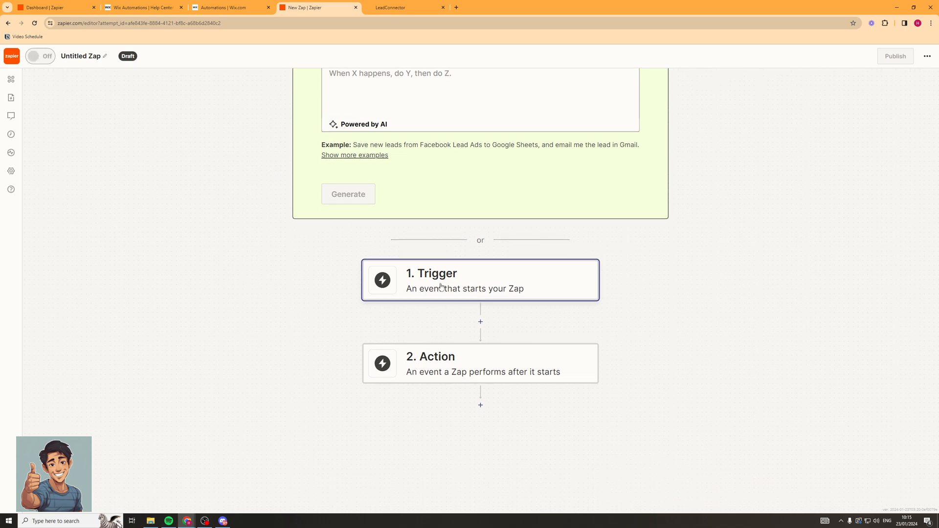
click(479, 279)
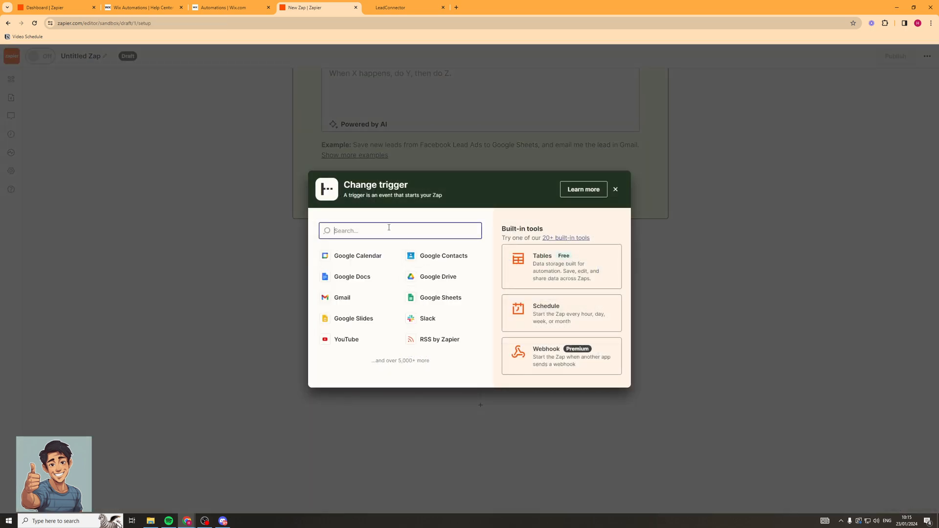
text(e)
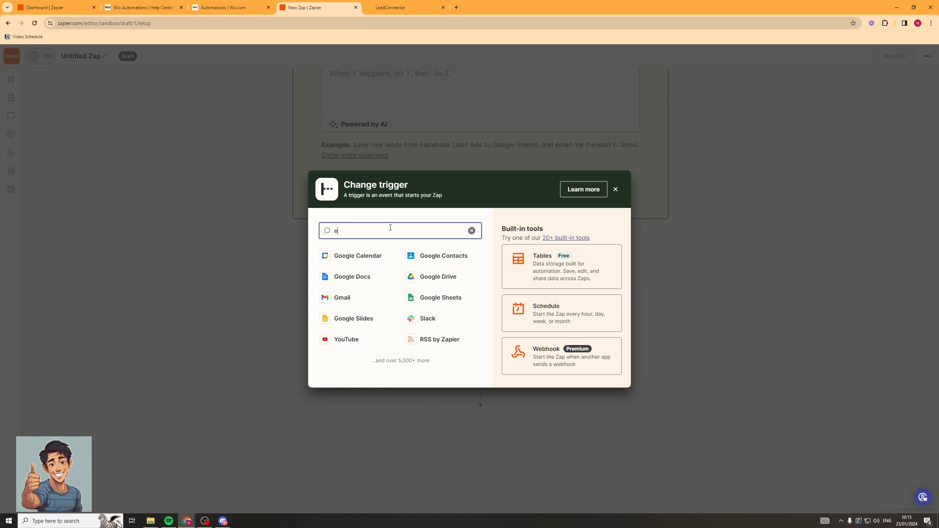
text(wix)
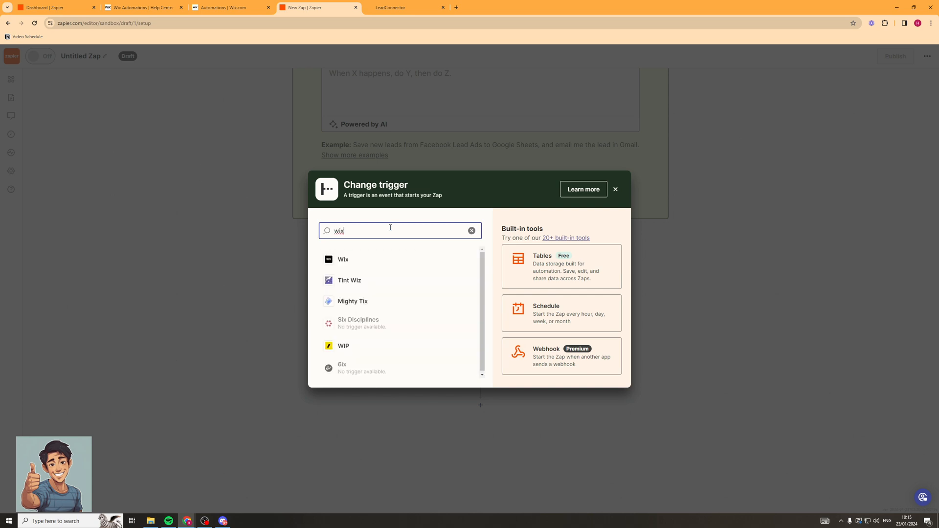
click(343, 259)
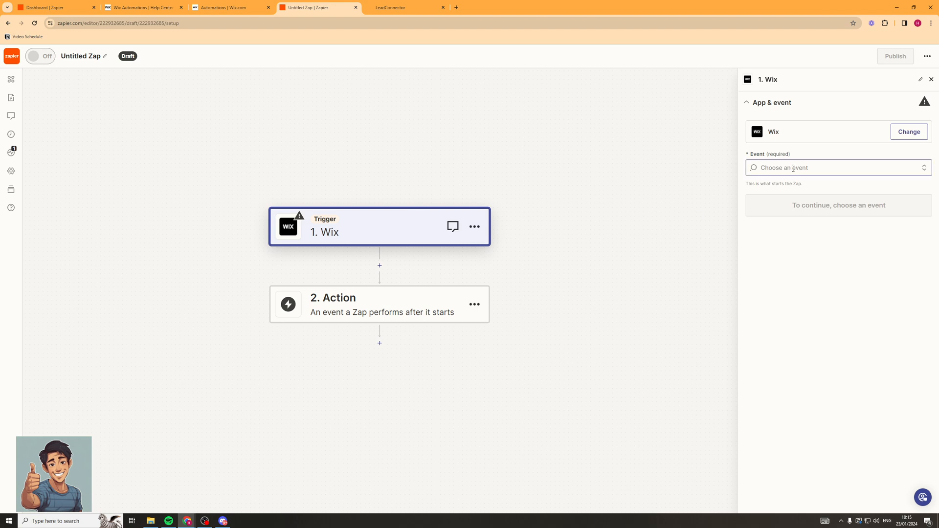
Set the trigger event to Wix Custom Triggers and continue with the Wix My Site account.
click(837, 167)
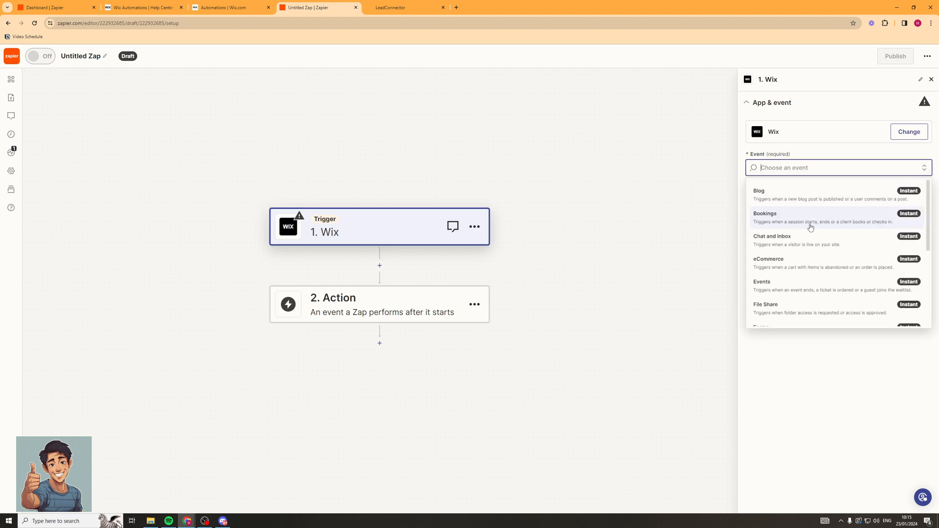
scroll(down, 3)
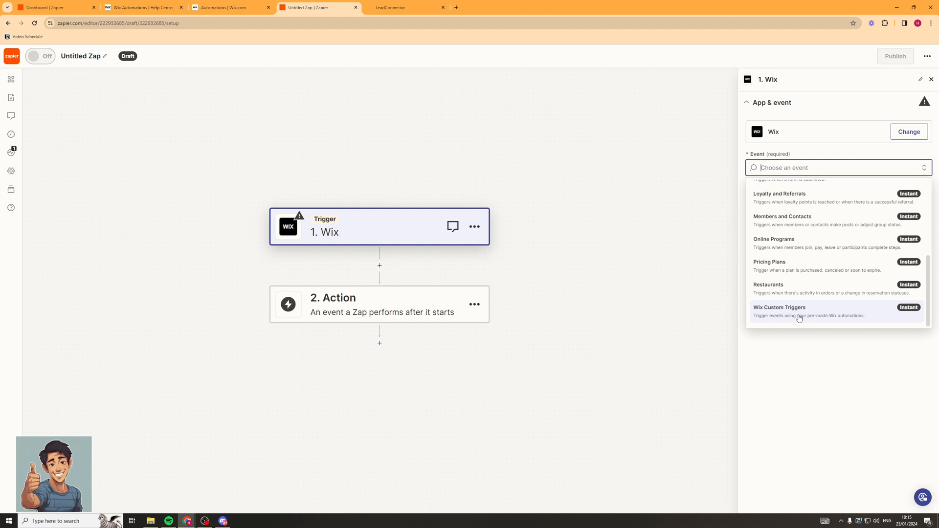
click(780, 307)
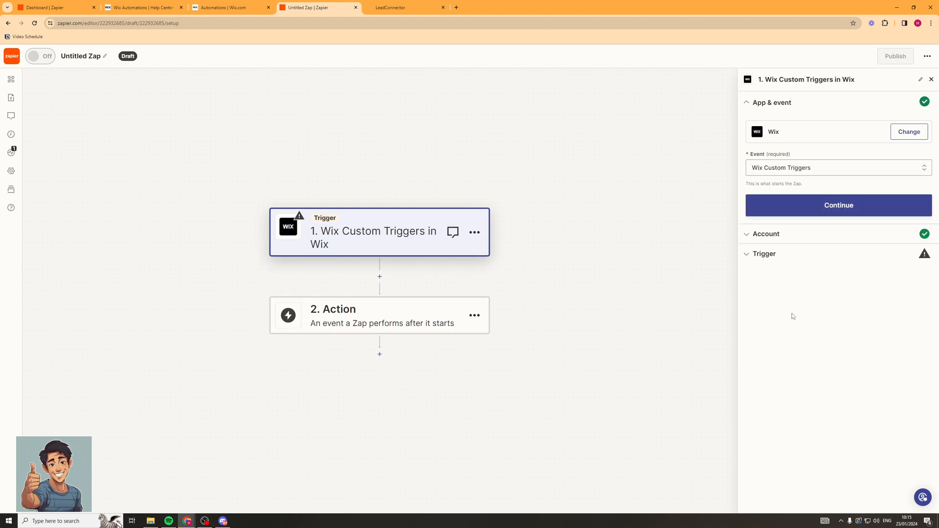
click(838, 205)
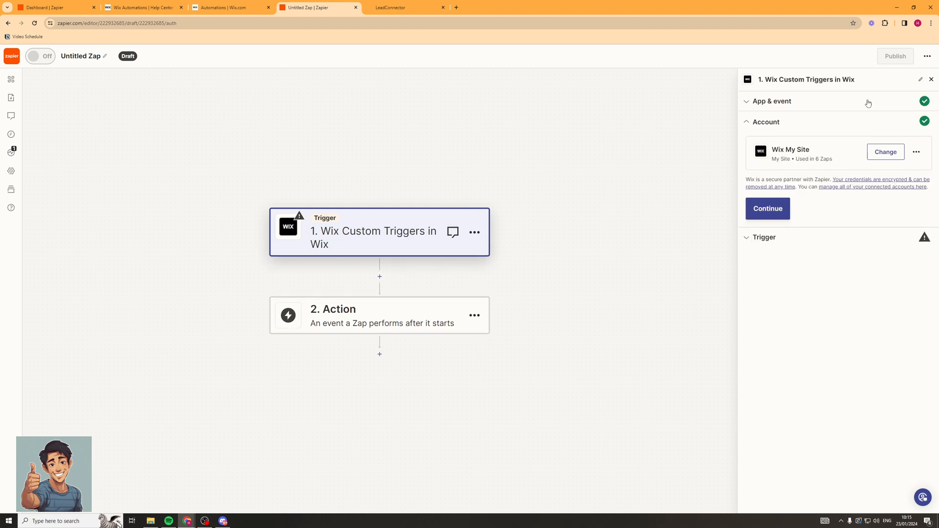
mouse_move(718, 78)
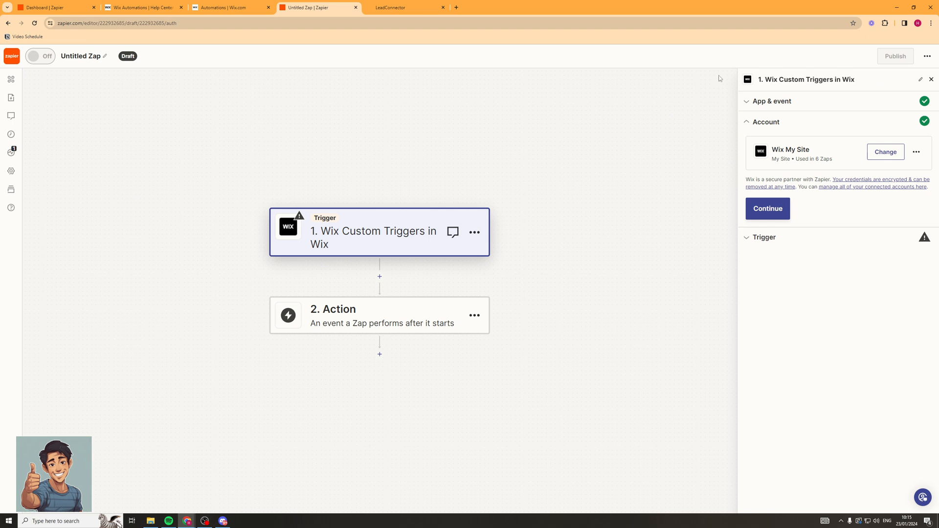
mouse_move(736, 170)
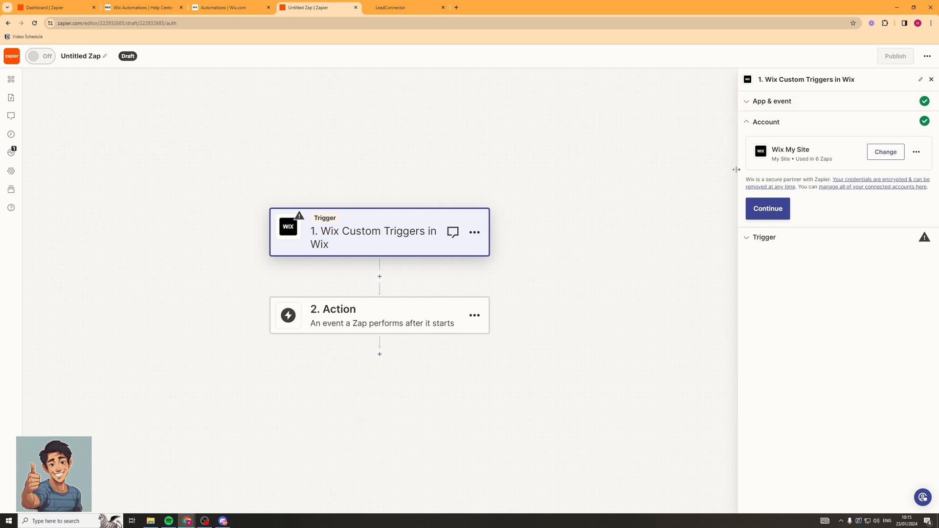
mouse_move(813, 146)
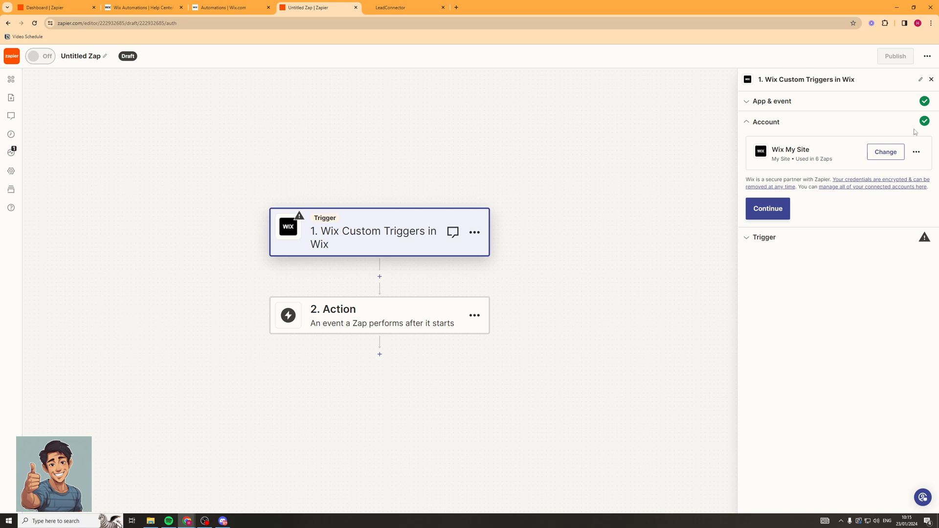
mouse_move(807, 191)
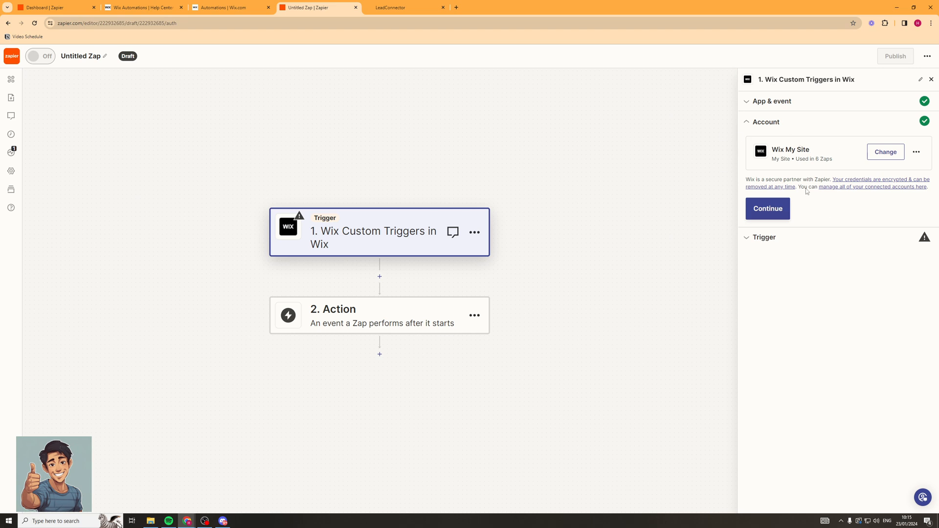
mouse_move(713, 151)
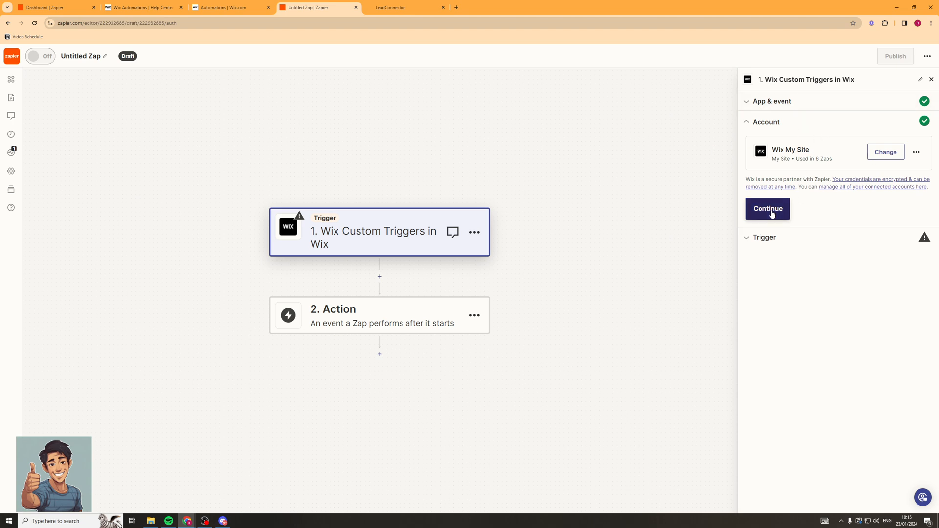
click(766, 208)
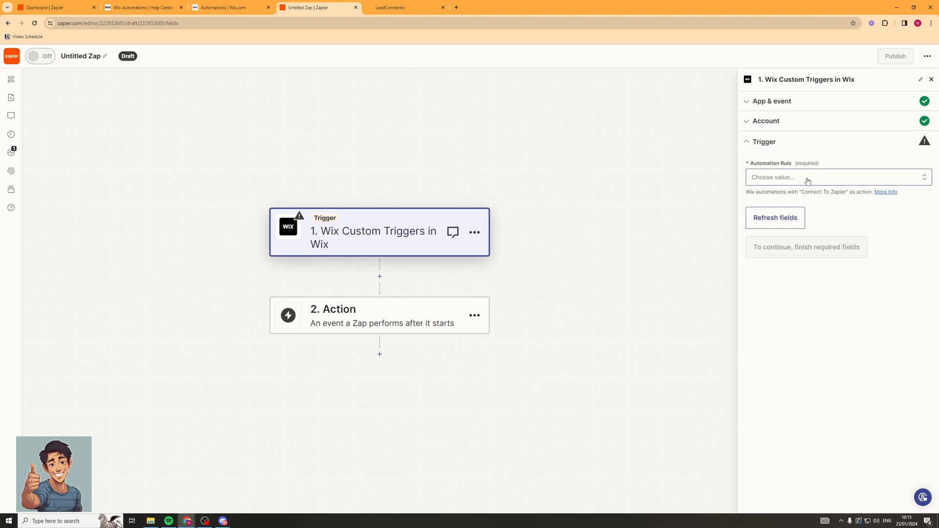
Choose the NOTION automation rule and test the trigger to load sample record automation A.
click(837, 177)
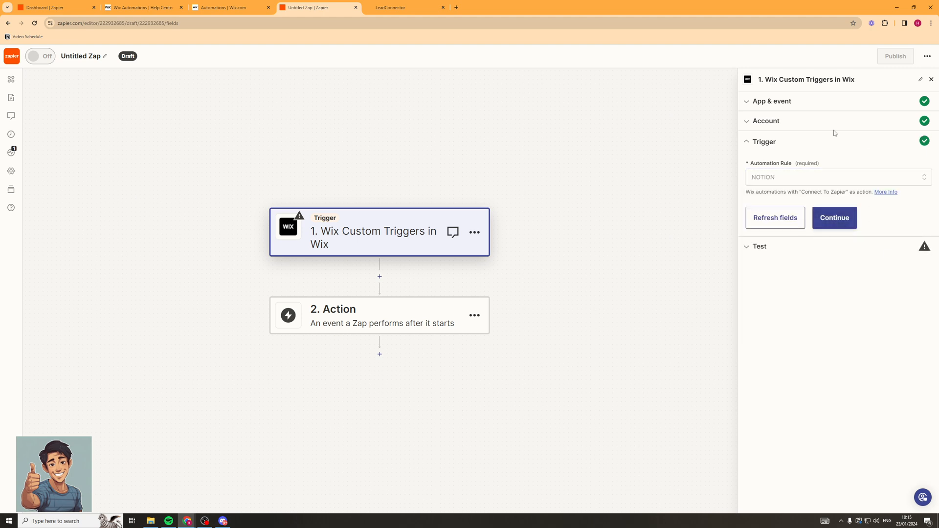
mouse_move(835, 217)
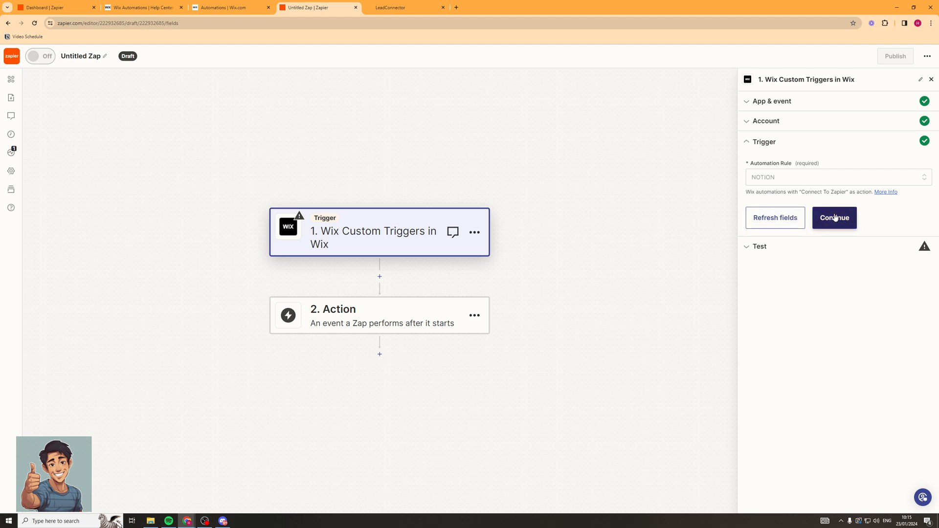
click(833, 217)
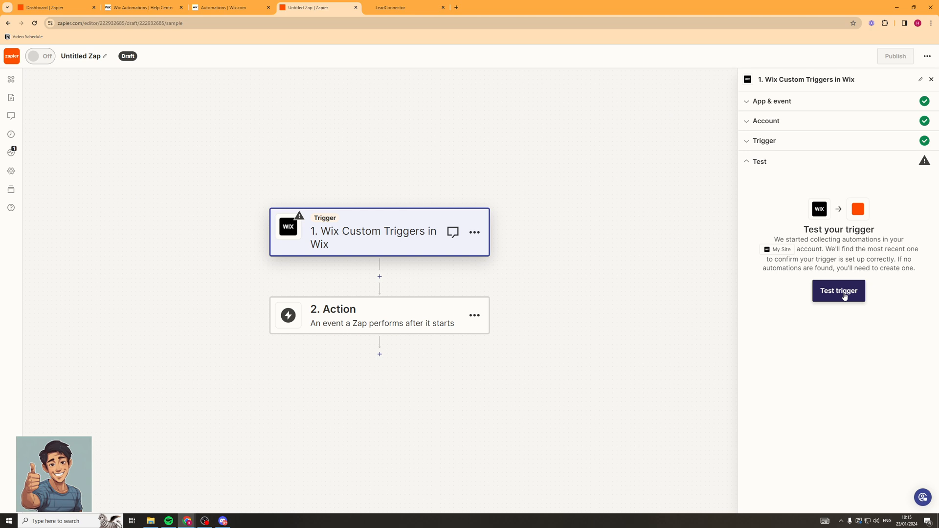
click(838, 291)
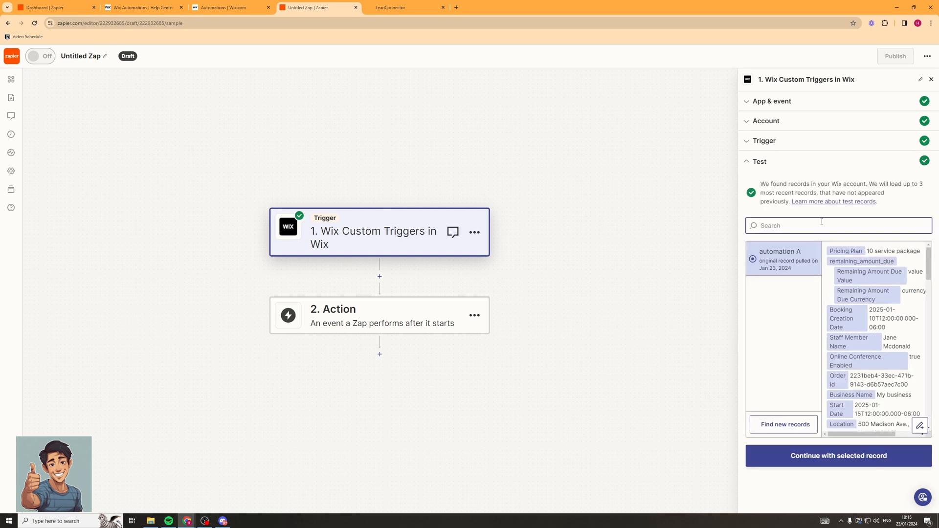
mouse_move(841, 181)
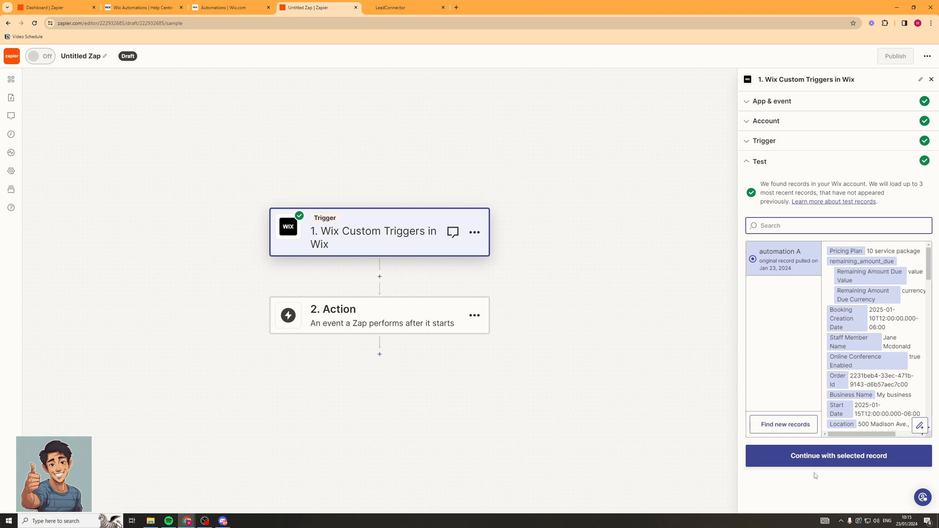
Continue with the selected record and choose Notion as the action app.
click(838, 456)
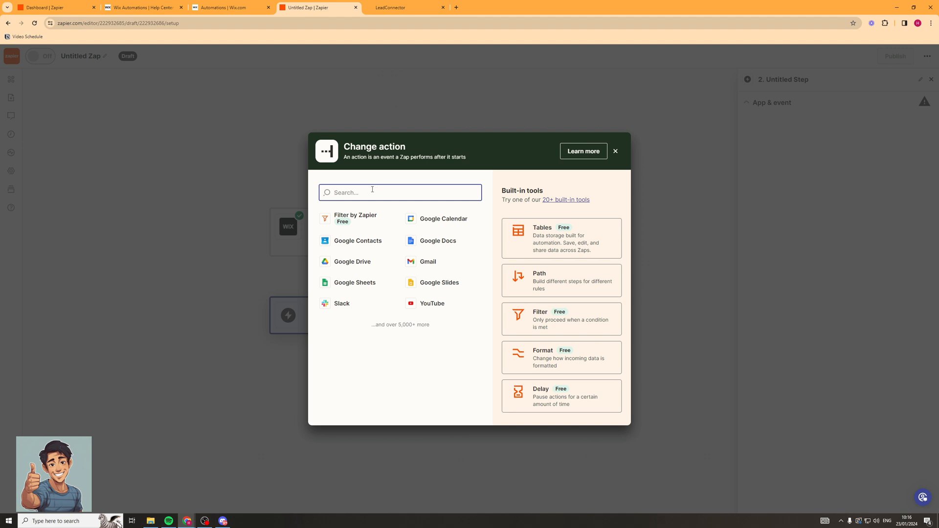
text(noti)
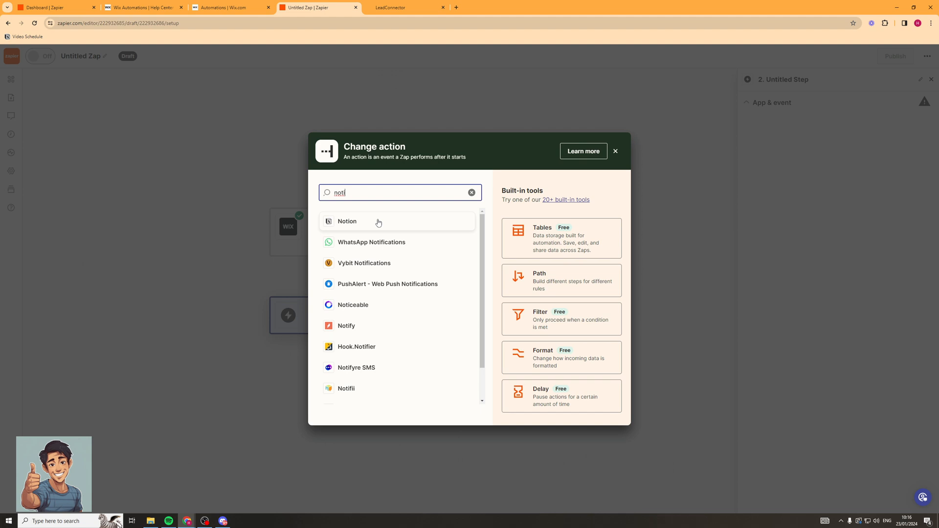
click(346, 221)
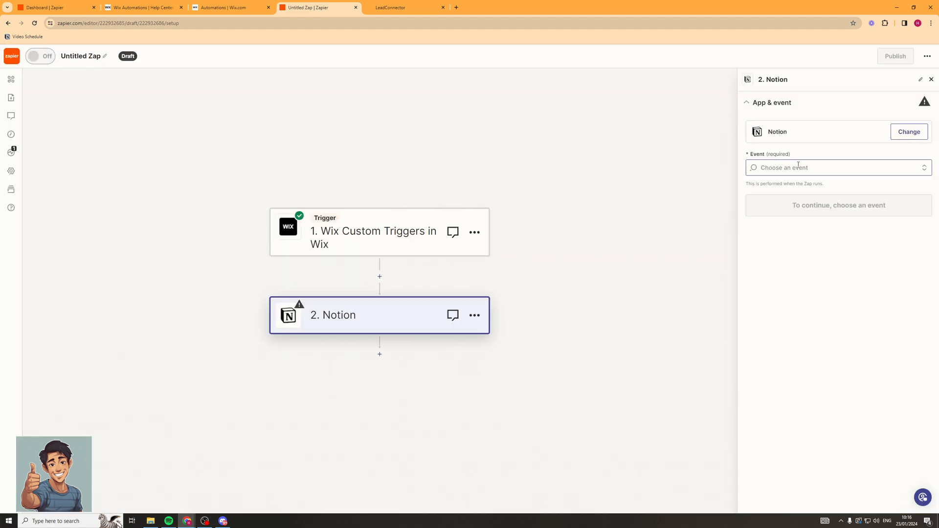
Set the Notion action event to Create Database Item and continue to account setup.
click(837, 167)
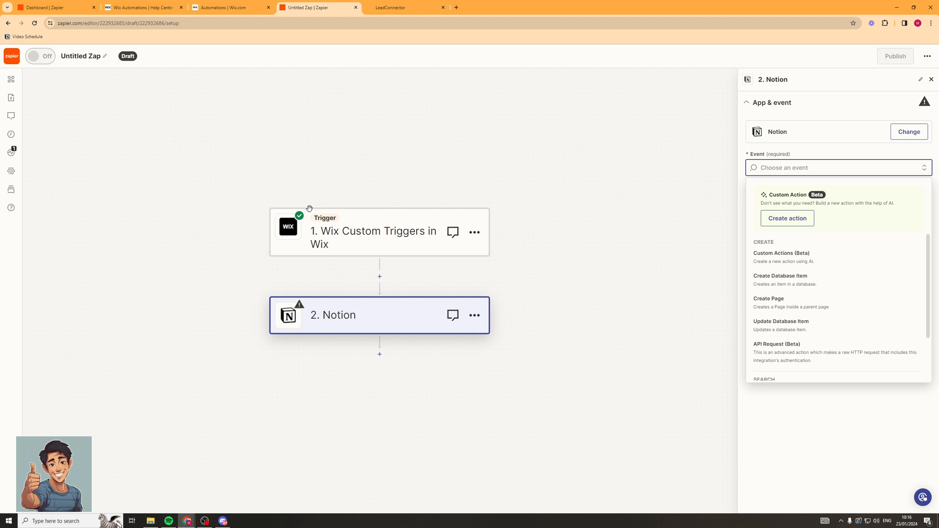
mouse_move(426, 234)
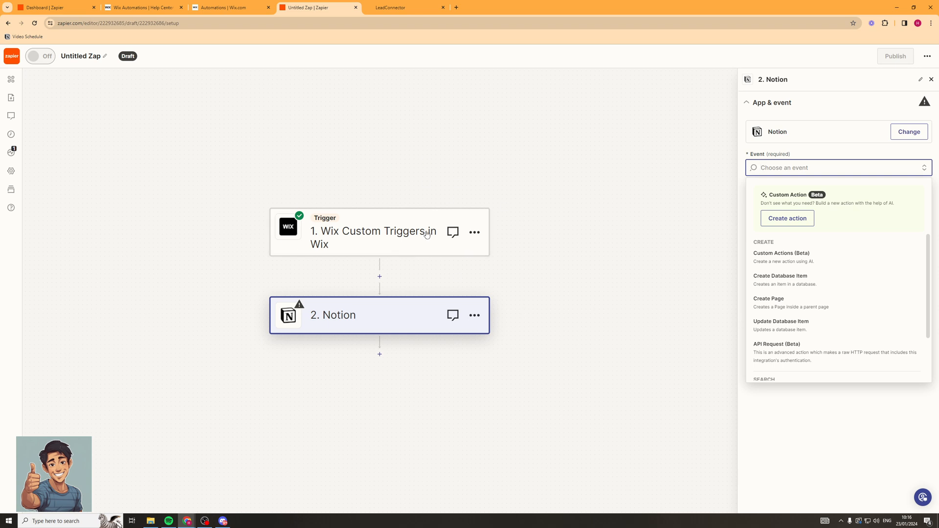
mouse_move(812, 241)
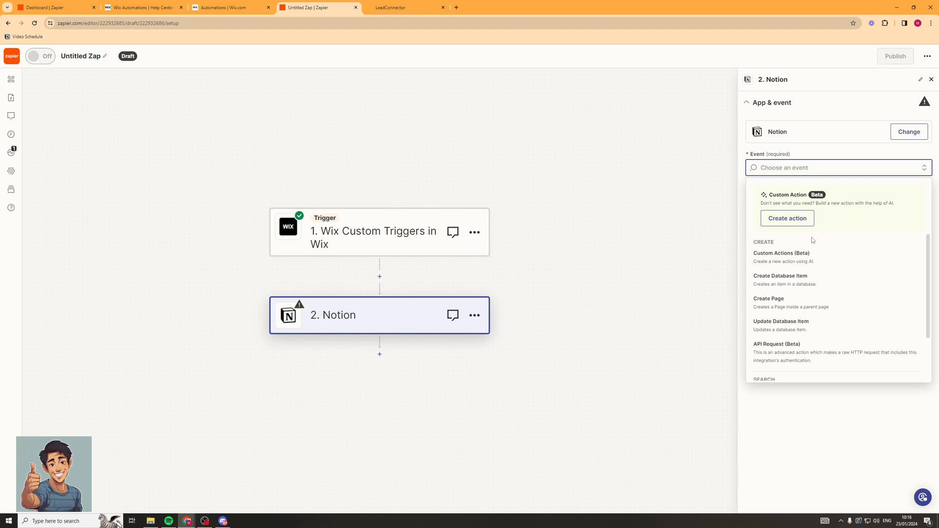
mouse_move(823, 280)
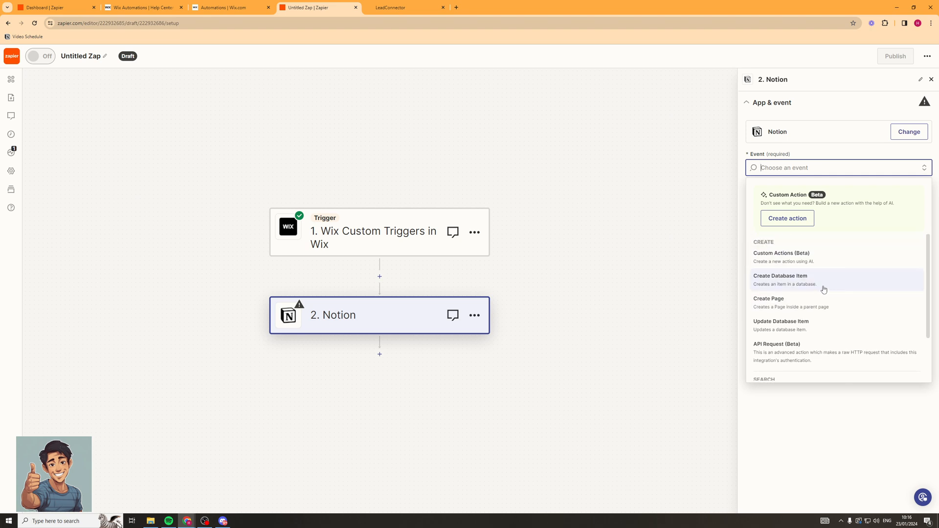
click(780, 280)
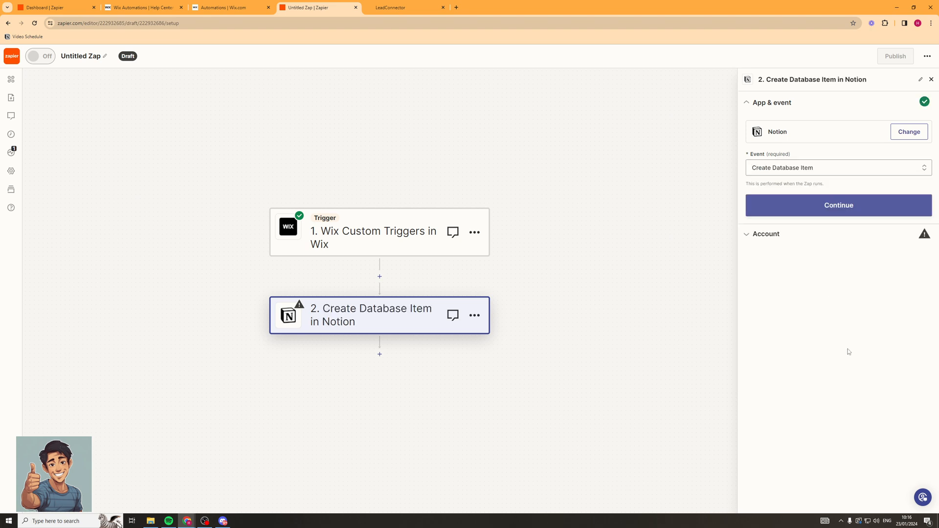
click(838, 205)
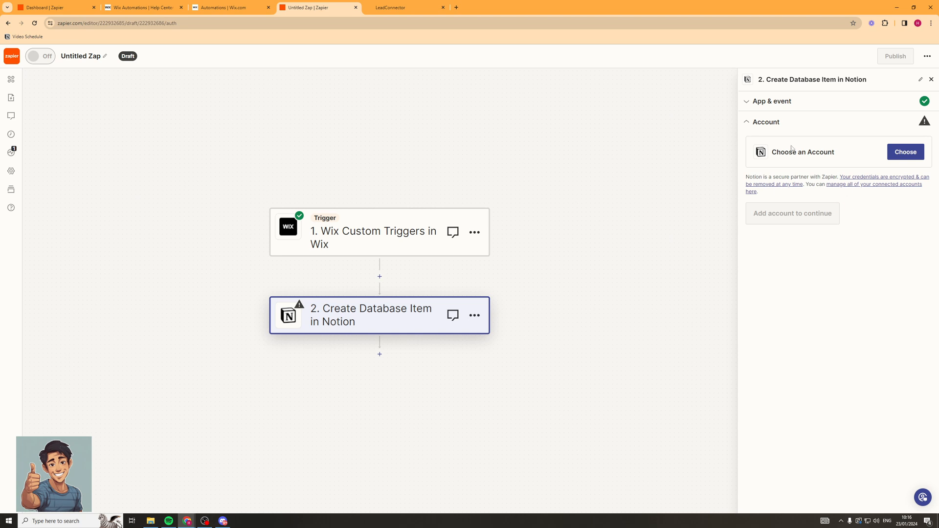
mouse_move(860, 196)
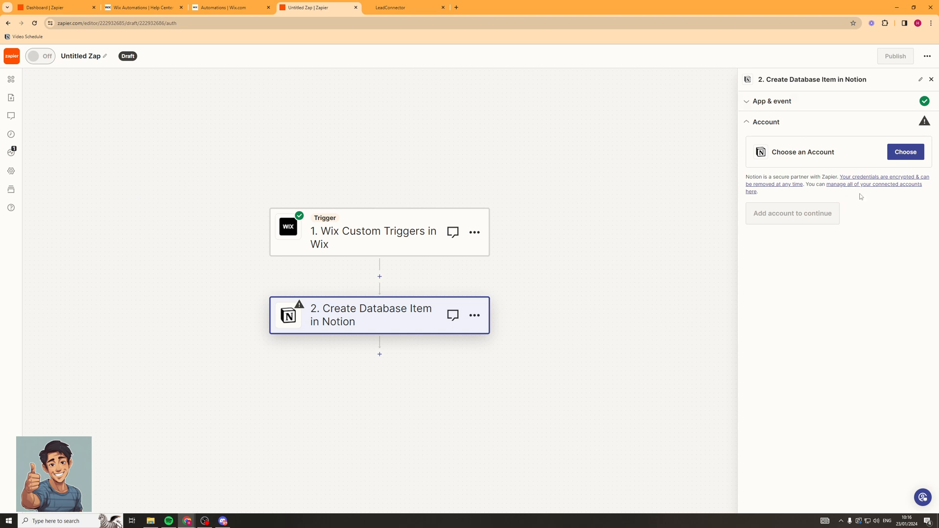
mouse_move(786, 146)
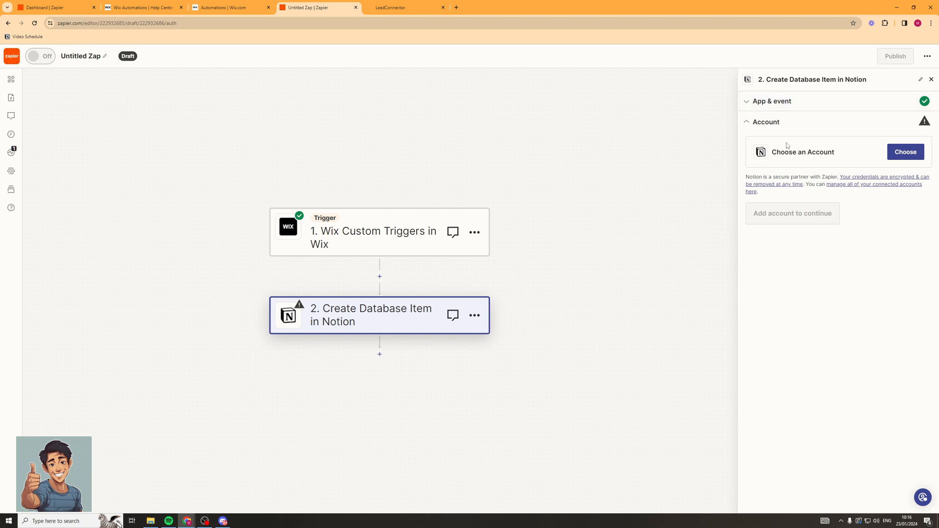
mouse_move(904, 151)
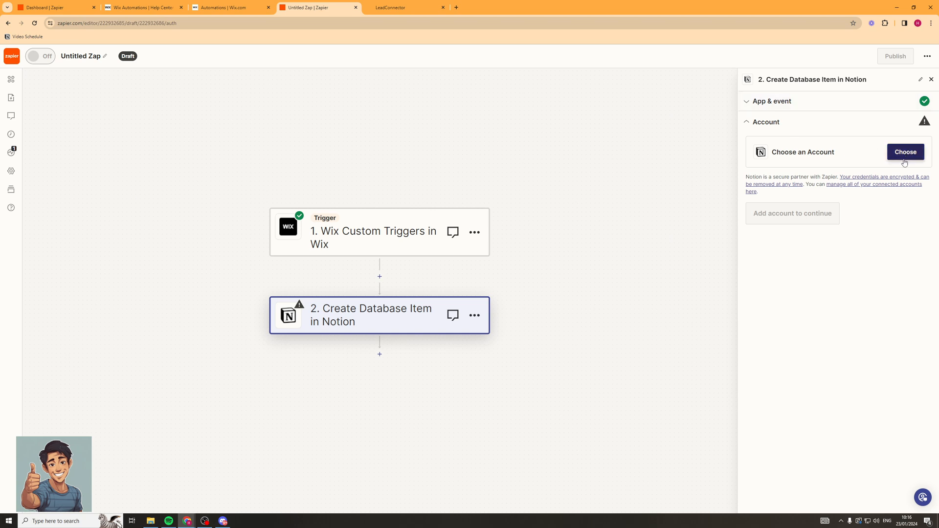
Connect the Notion account to the Create Database Item step.
click(904, 152)
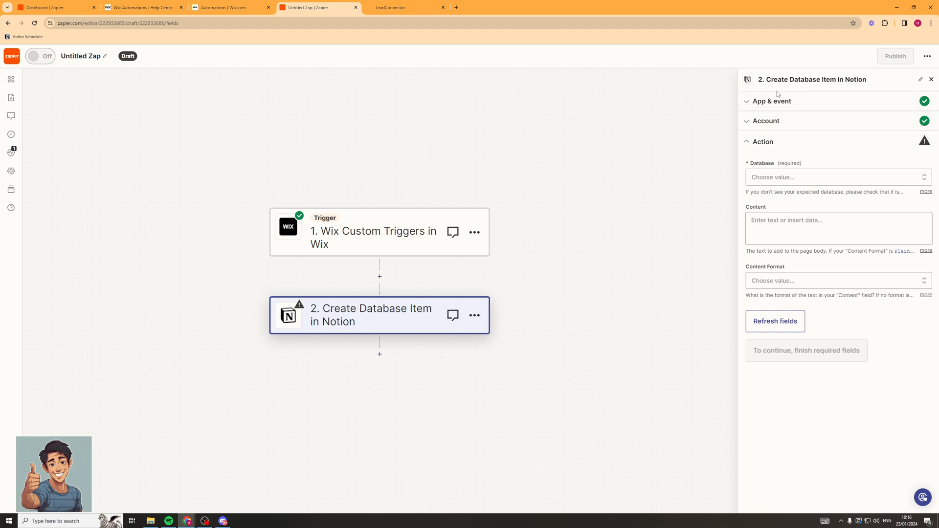
mouse_move(815, 153)
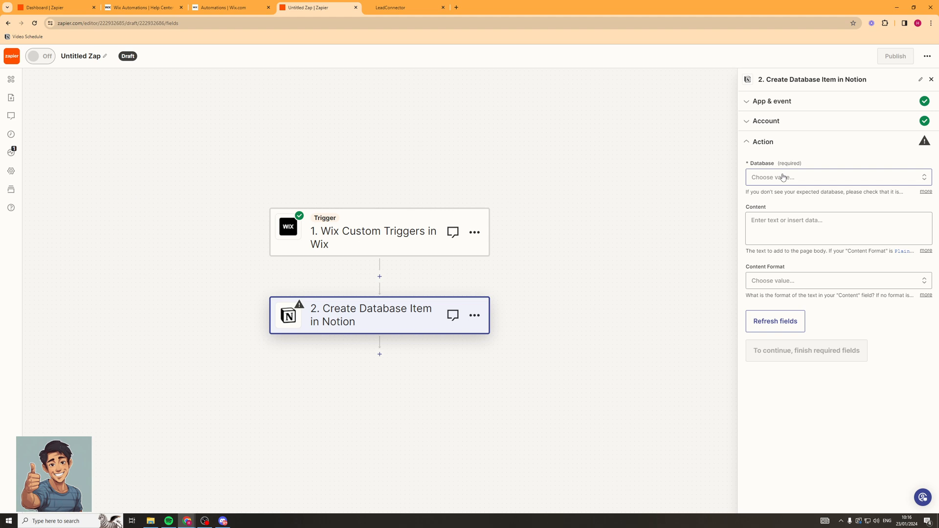
Choose the Video Schedule database for the Notion action and start filling its Name field.
click(838, 177)
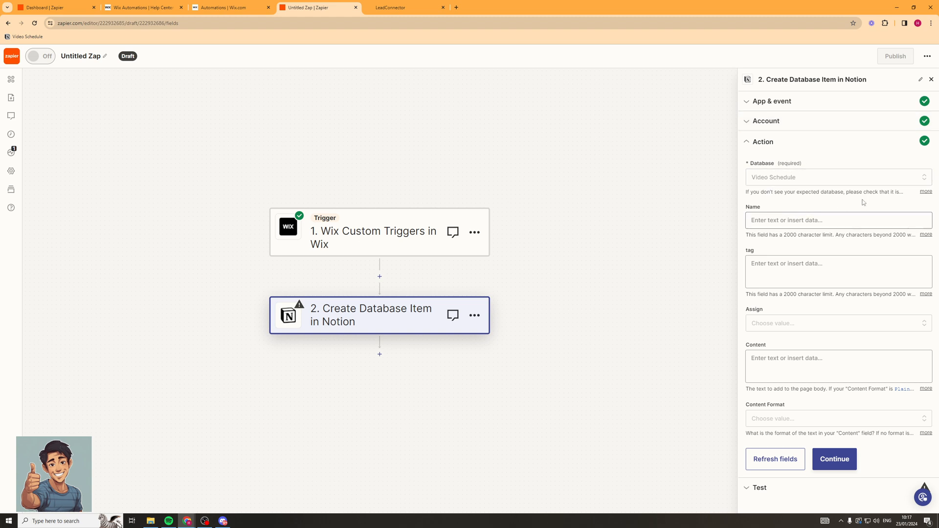
click(838, 220)
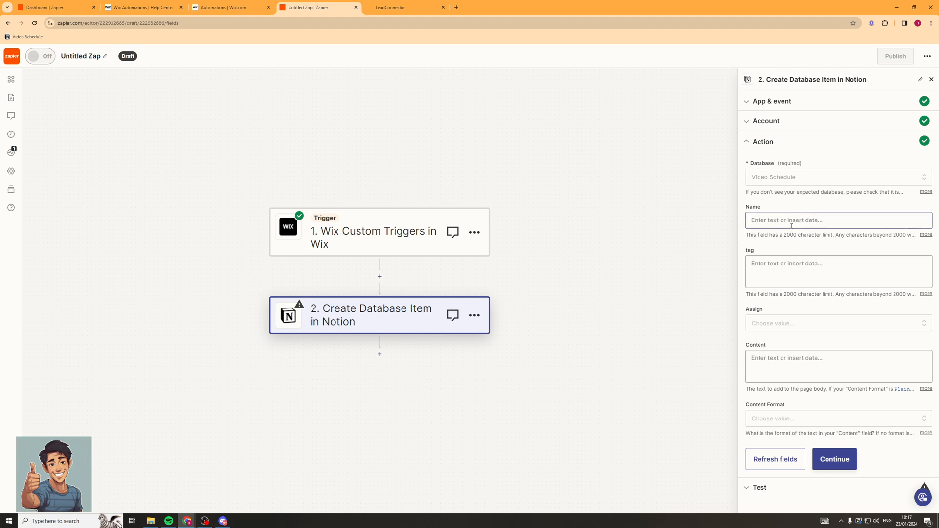
click(838, 220)
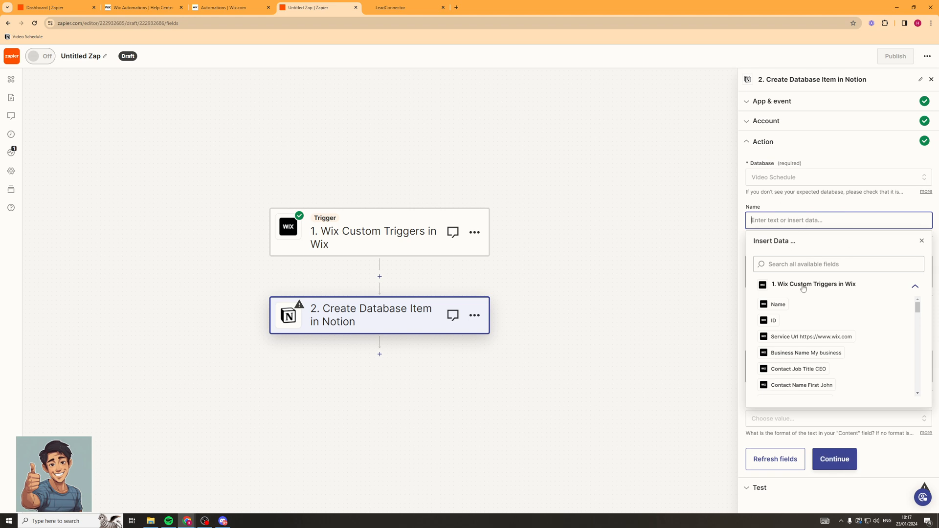
Map the Wix Custom Triggers Name value into the Notion Name field.
click(777, 304)
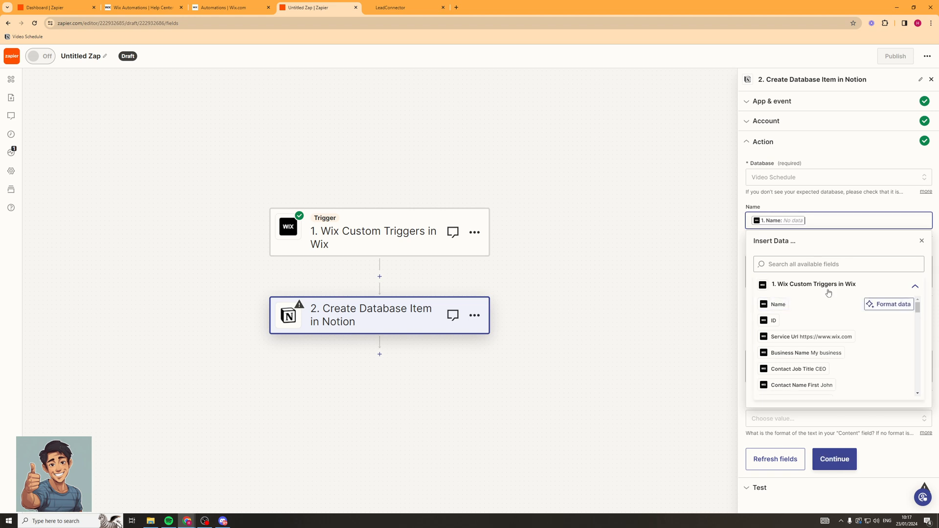
mouse_move(781, 188)
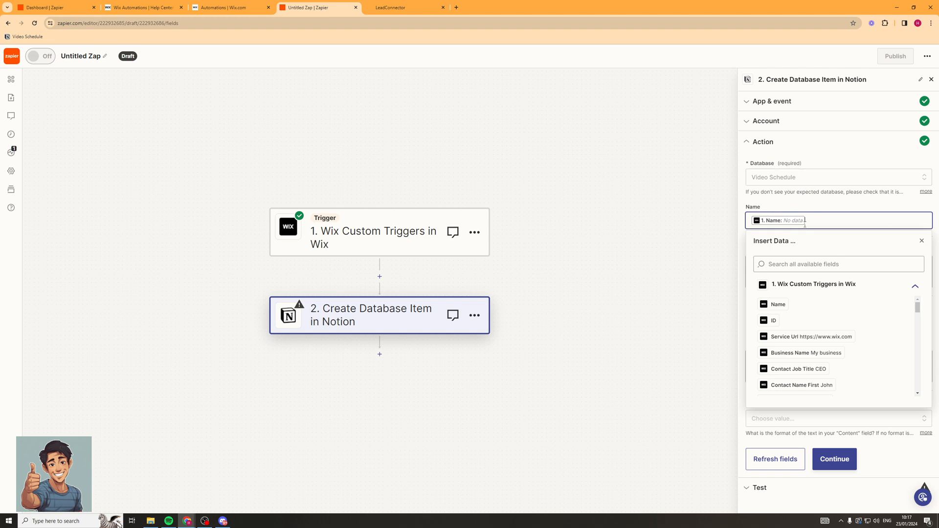
scroll(down, 3)
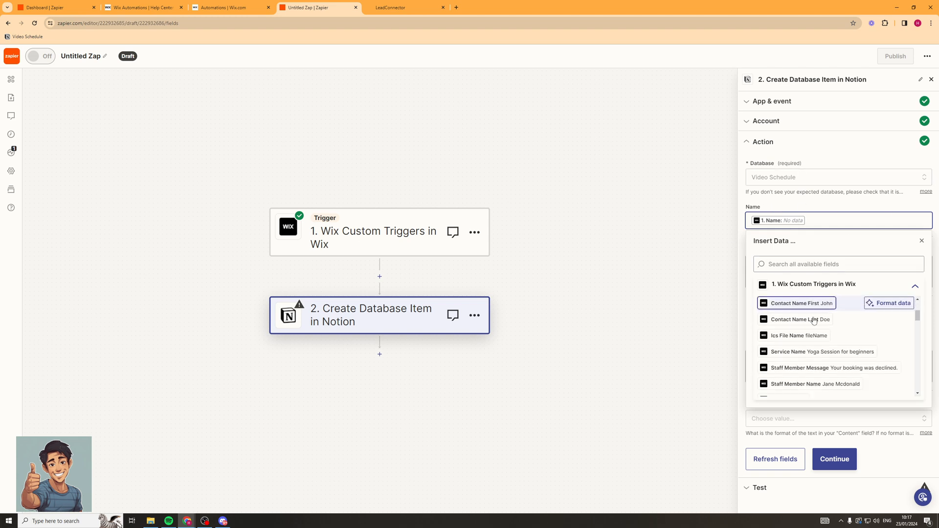
scroll(down, 3)
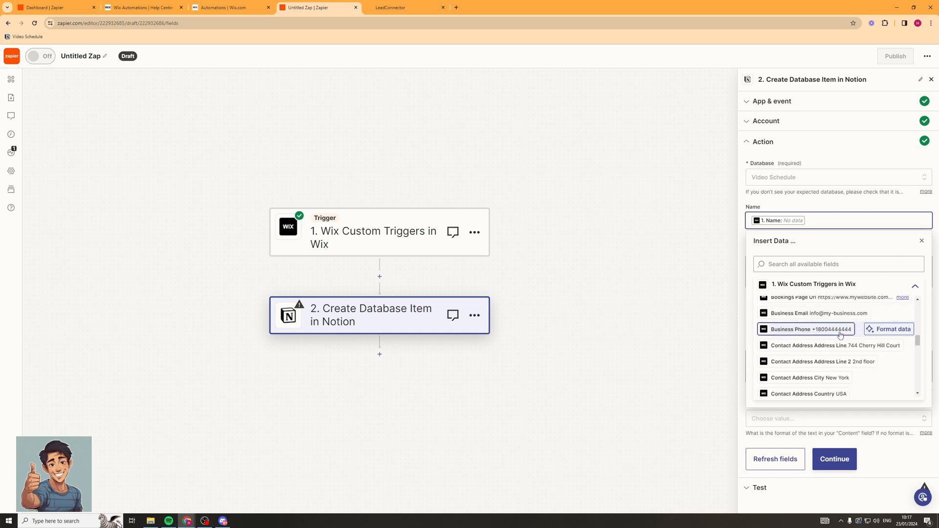
click(921, 241)
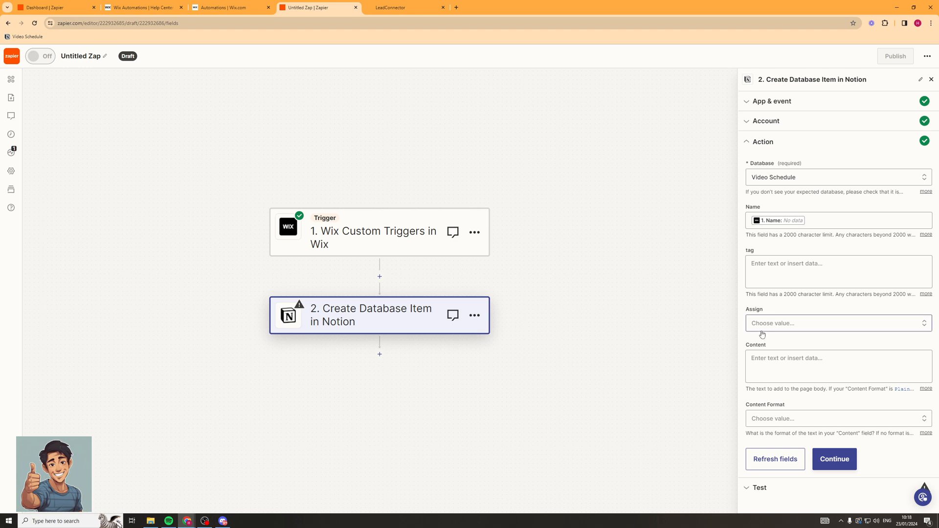
mouse_move(772, 306)
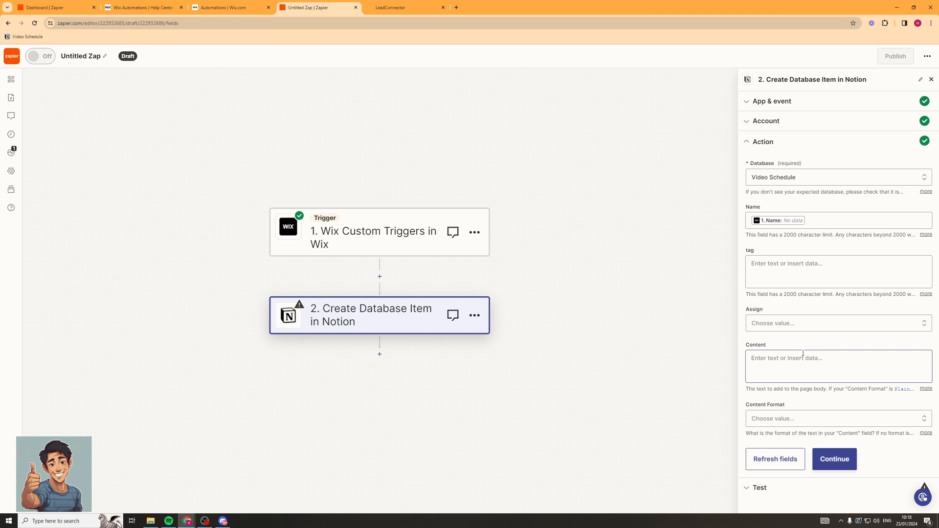
click(833, 459)
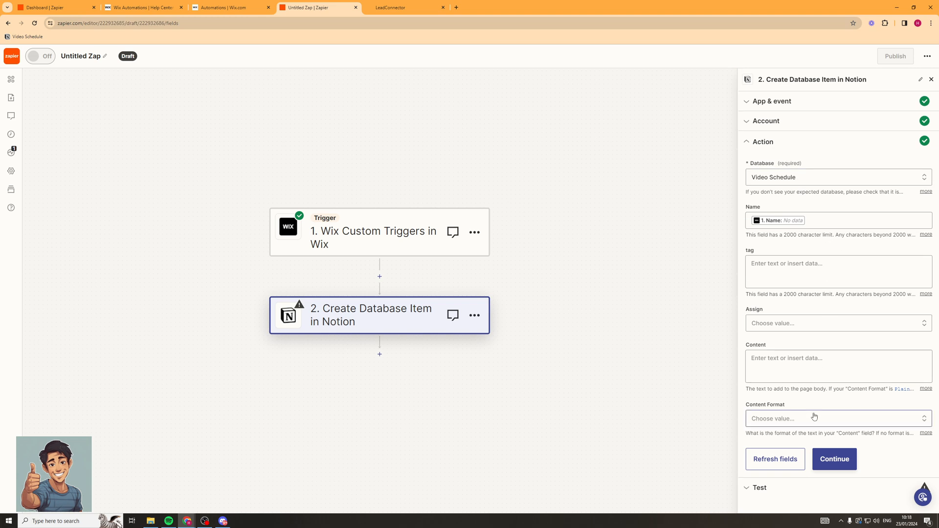
mouse_move(804, 420)
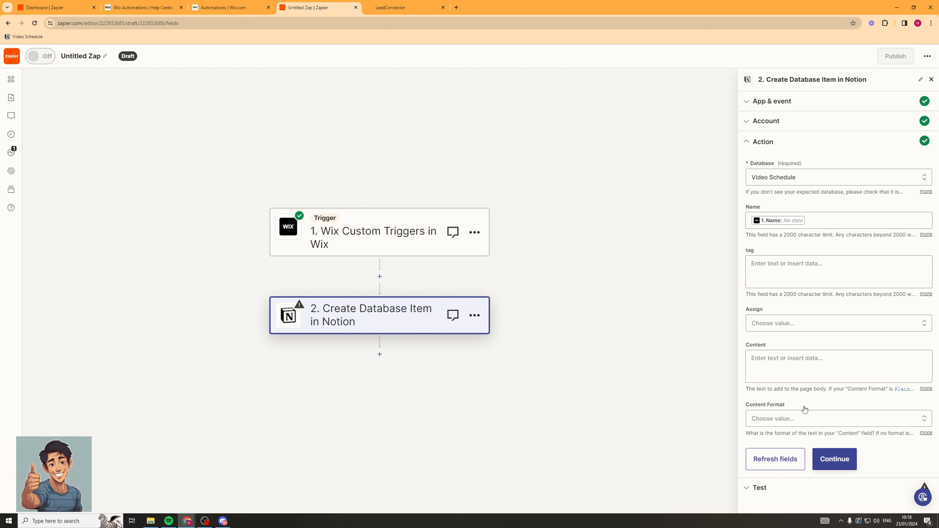
mouse_move(830, 444)
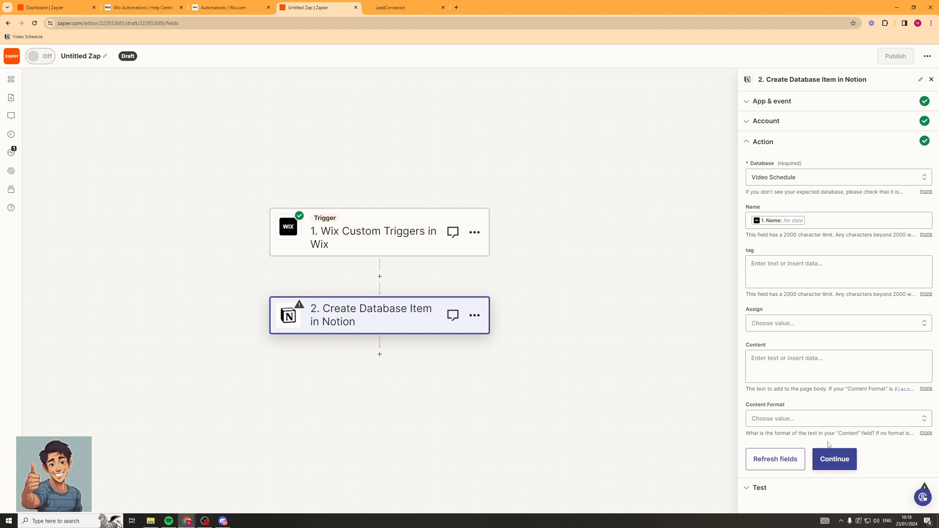
Run the Notion step test so a sample database item is created in Notion.
click(833, 459)
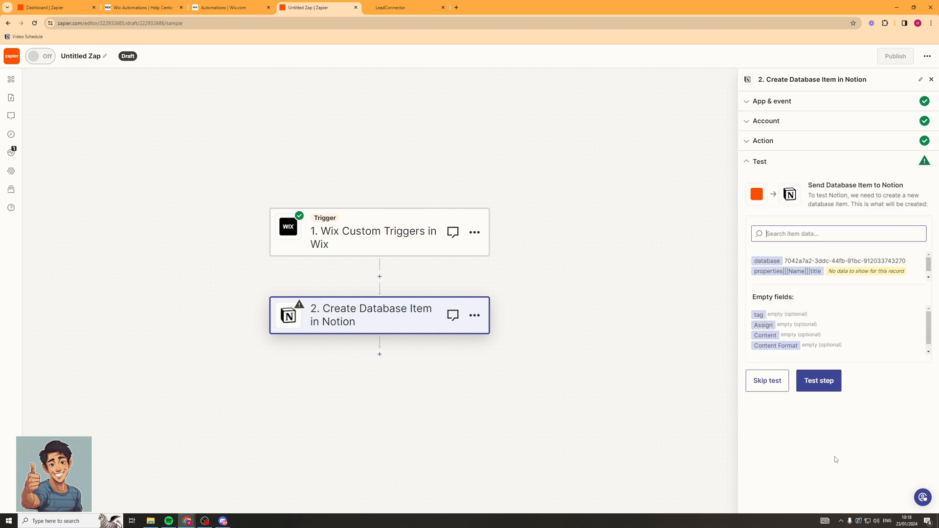
click(817, 380)
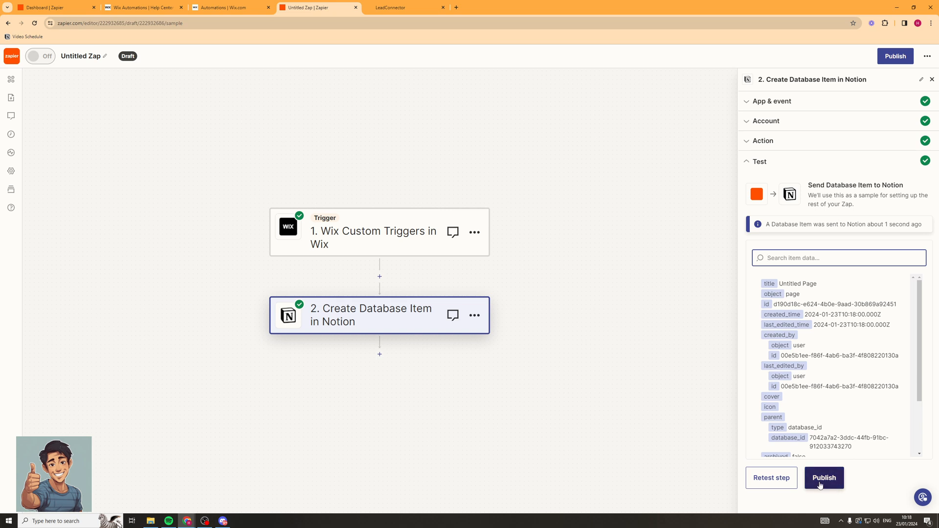
Publish the Zap as version 1, switched on with its Wix trigger and Notion action.
click(823, 477)
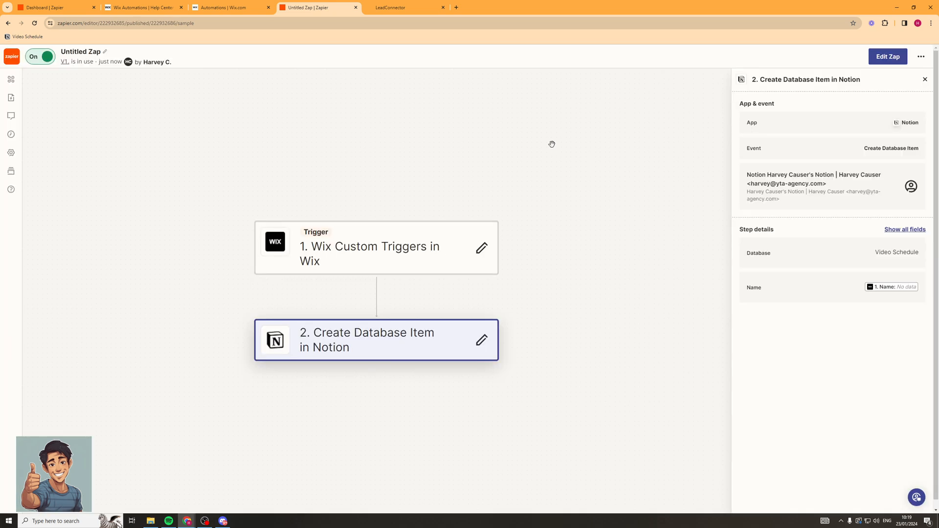
click(924, 79)
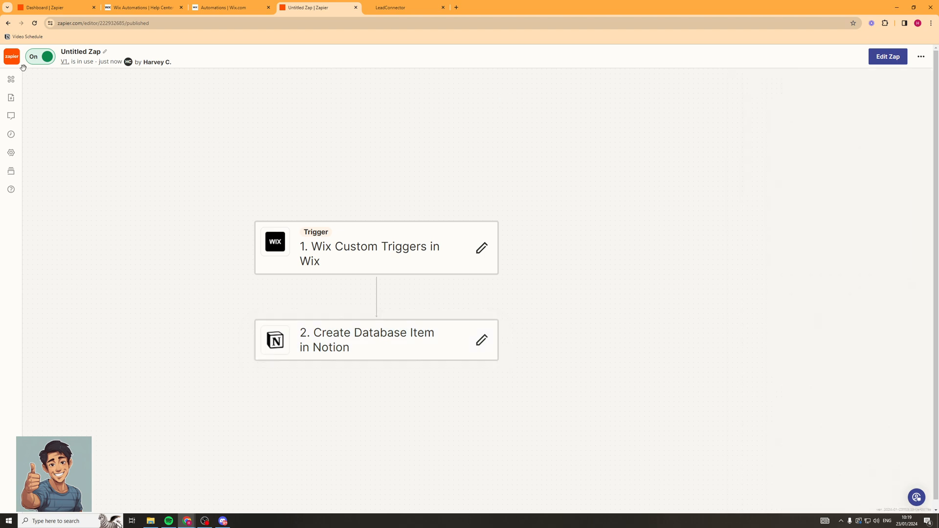
mouse_move(397, 139)
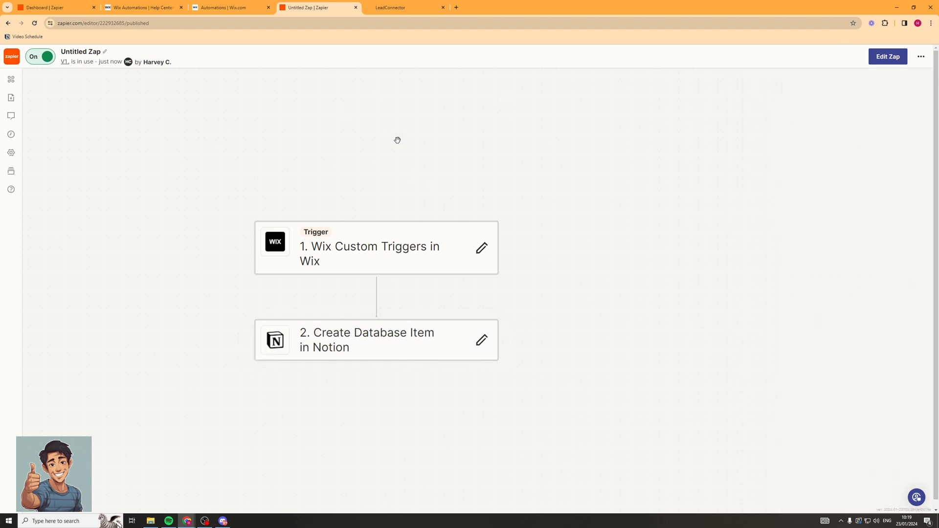
mouse_move(387, 172)
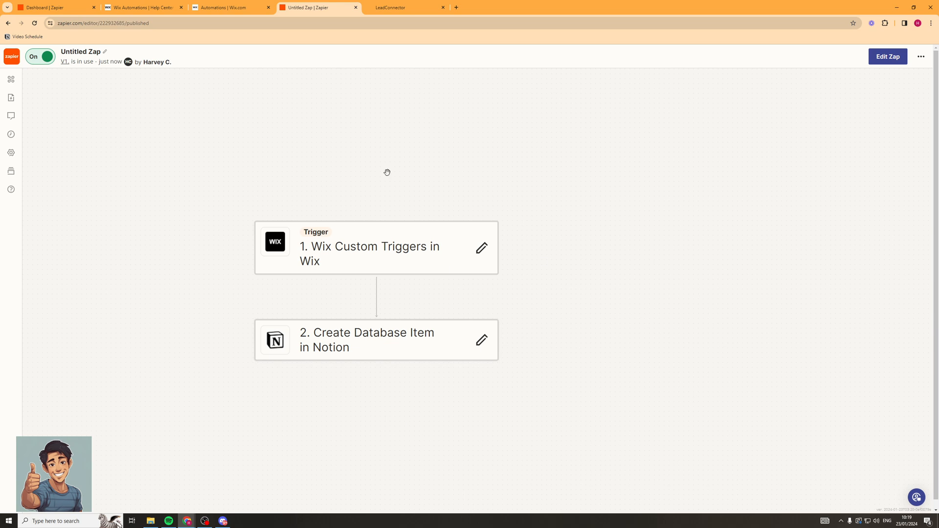
mouse_move(434, 355)
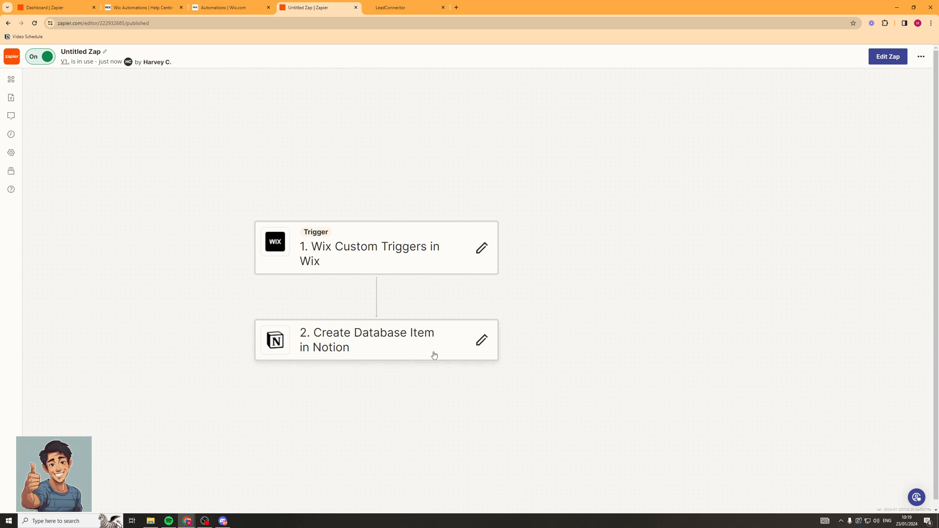
mouse_move(406, 303)
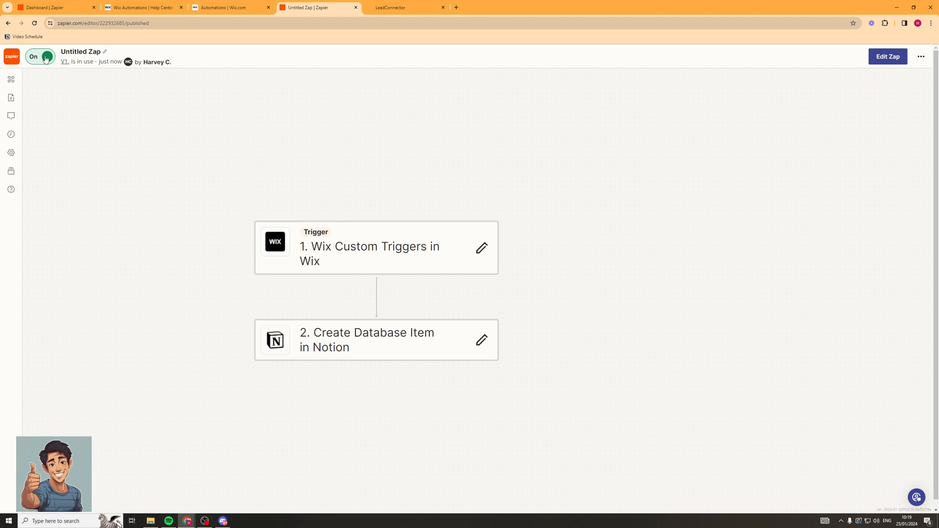
mouse_move(218, 149)
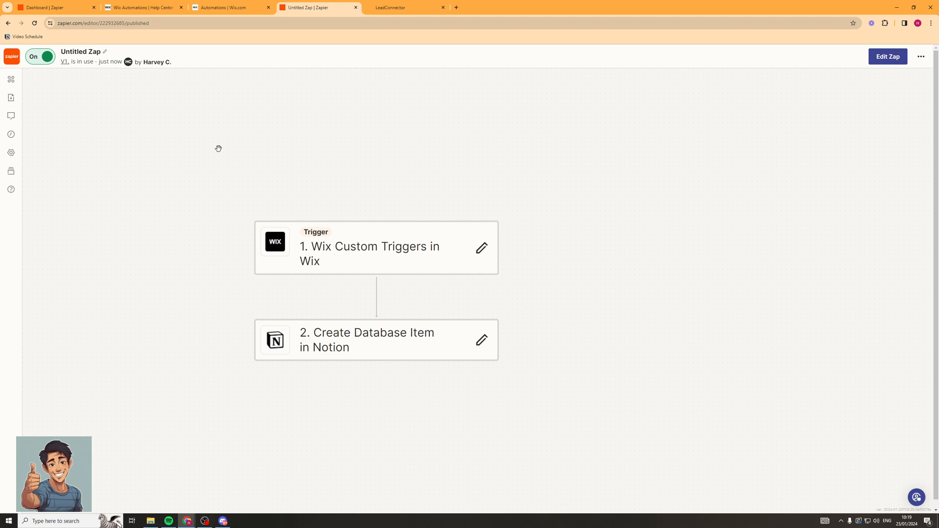
mouse_move(279, 180)
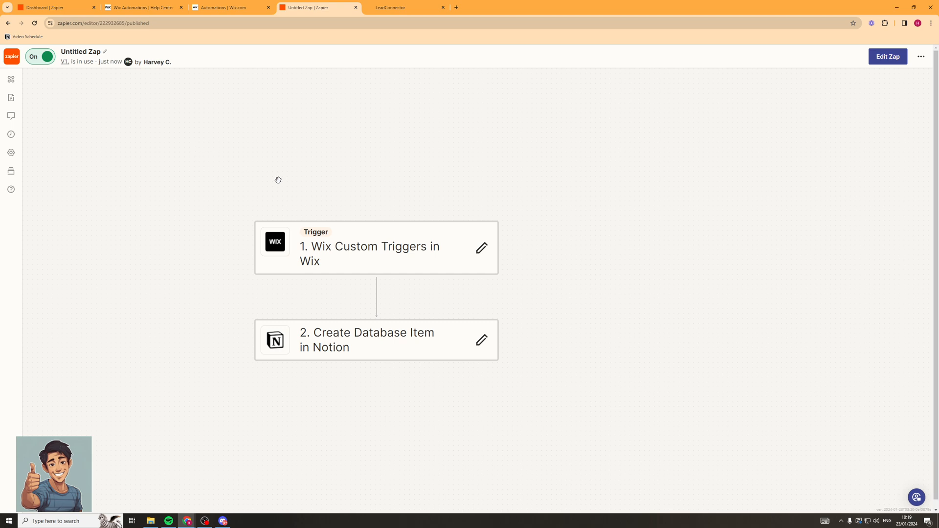